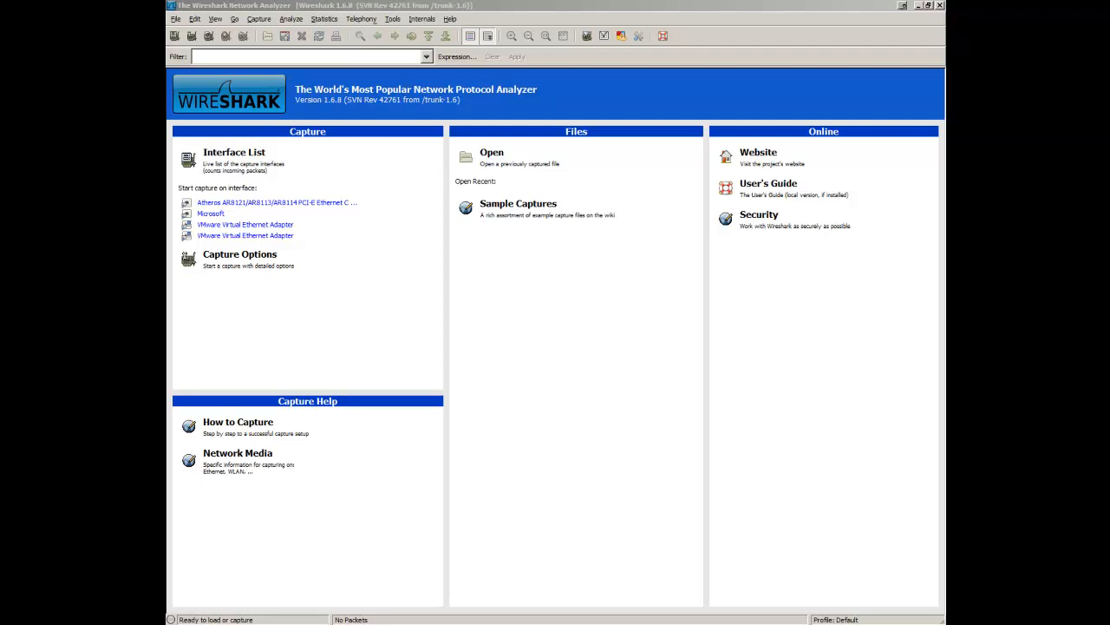
mouse_move(199, 132)
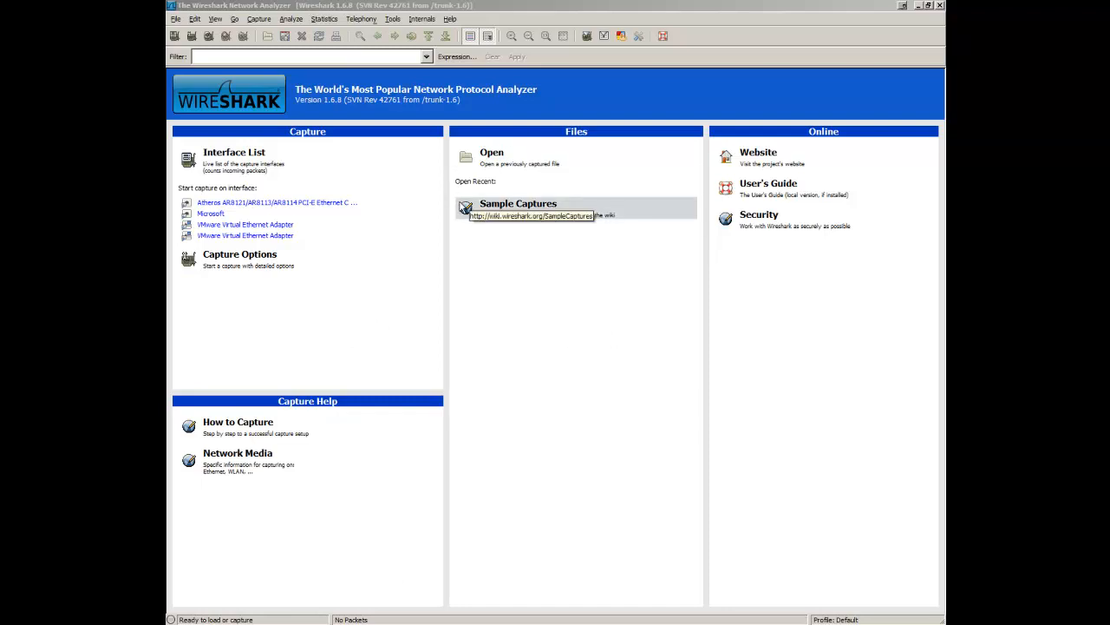
mouse_move(777, 293)
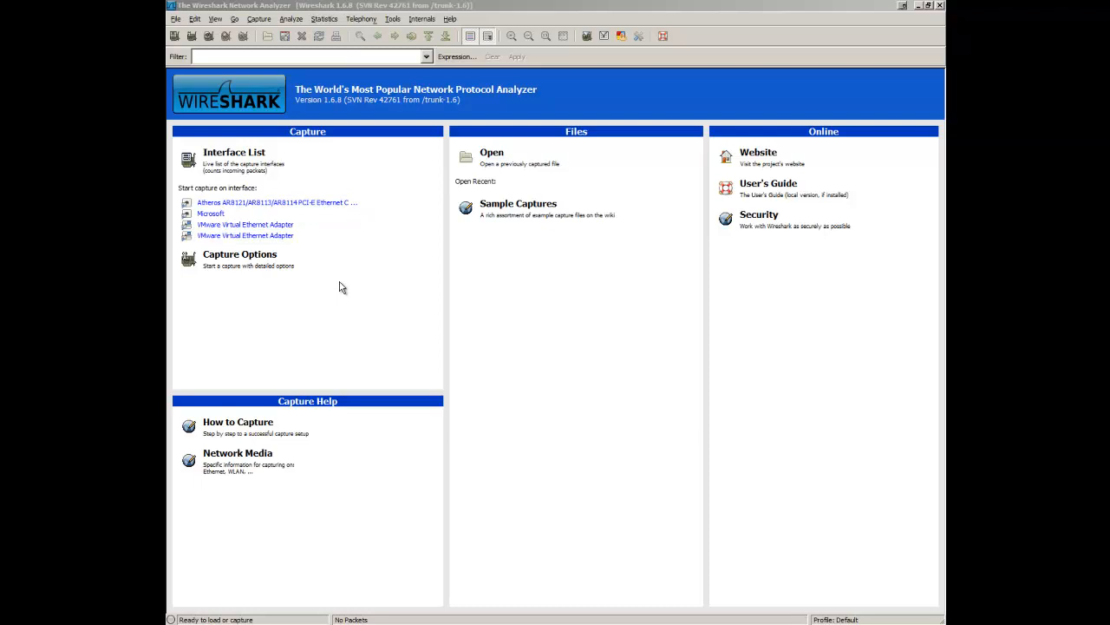
mouse_move(259, 19)
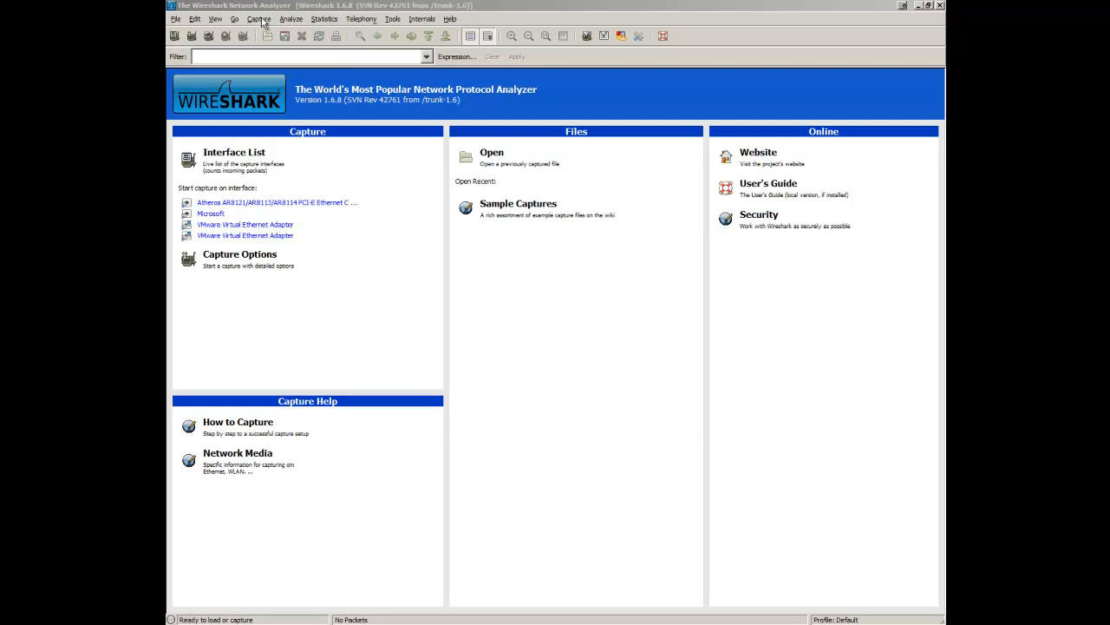
- Browse the Capture menu twice without choosing a command
click(256, 17)
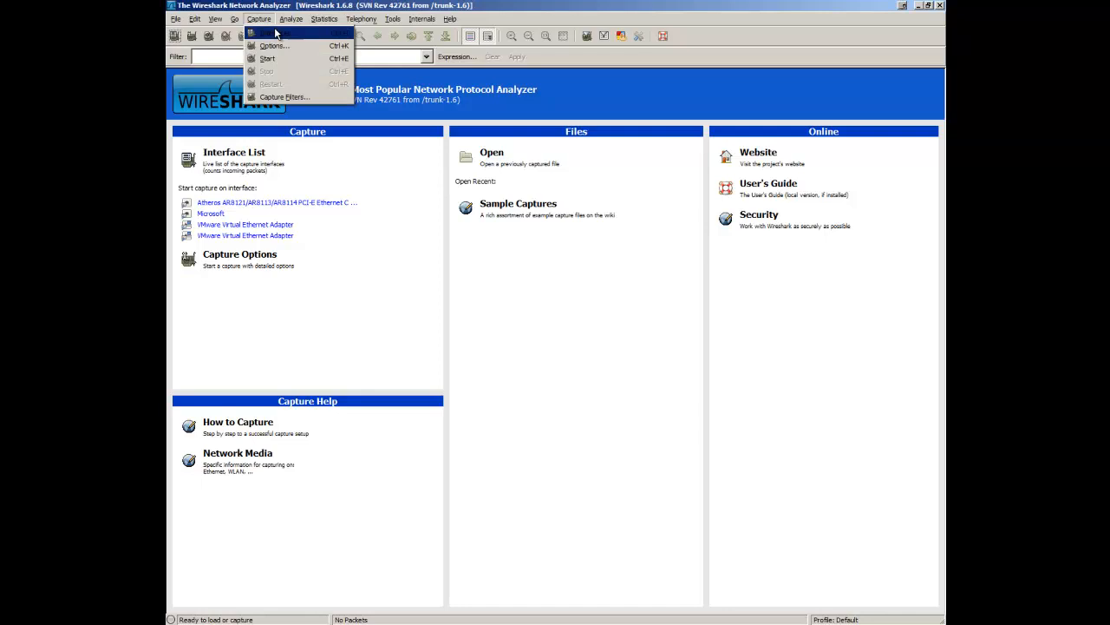
click(364, 275)
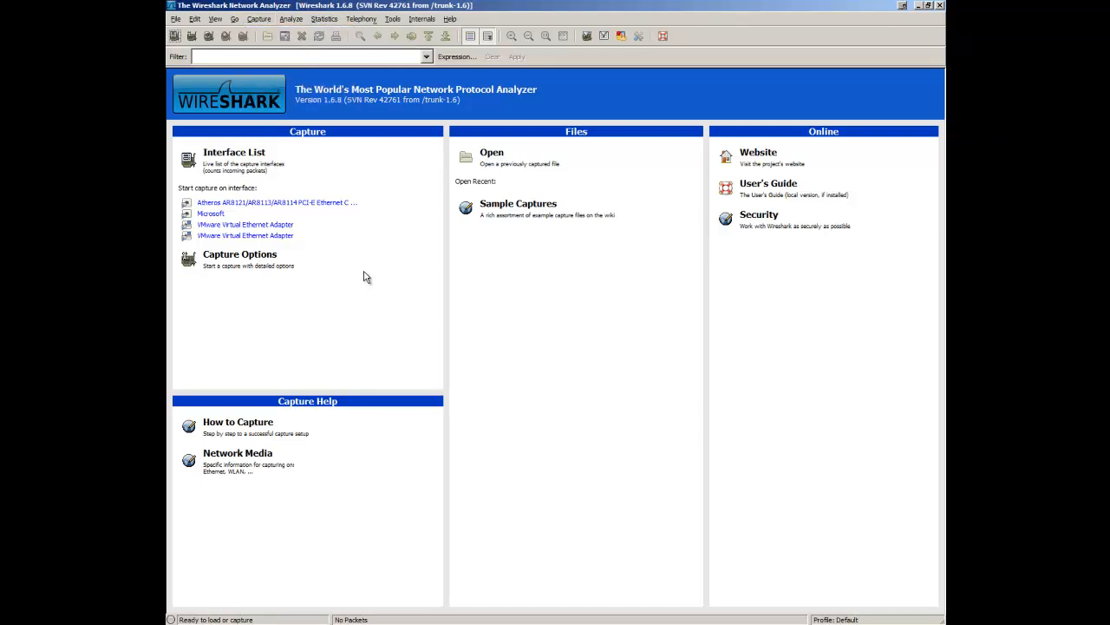
mouse_move(240, 260)
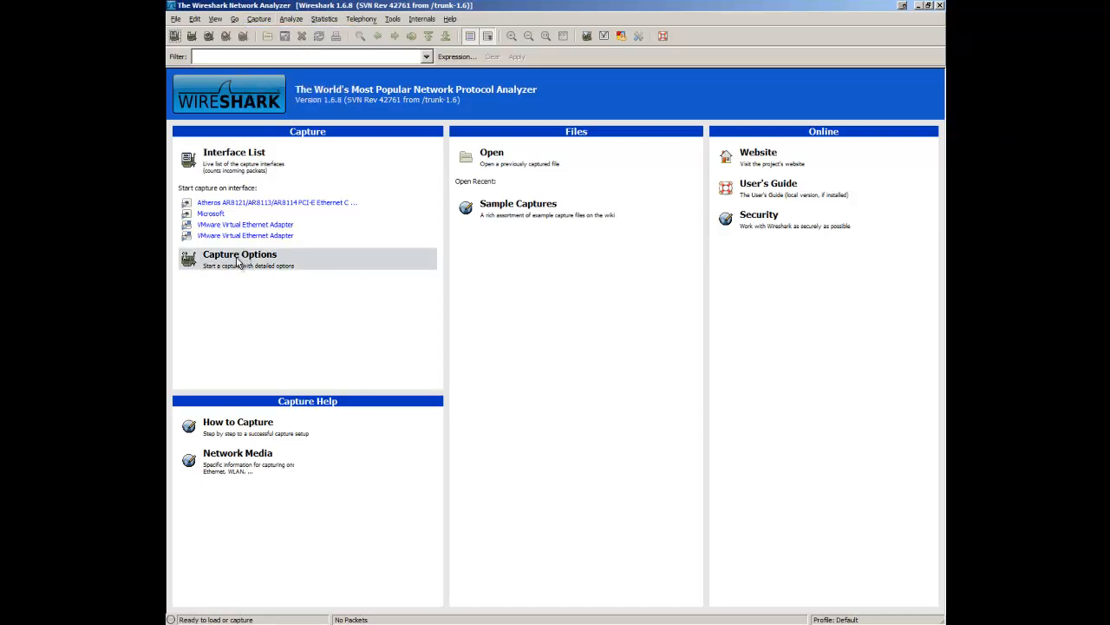
mouse_move(239, 260)
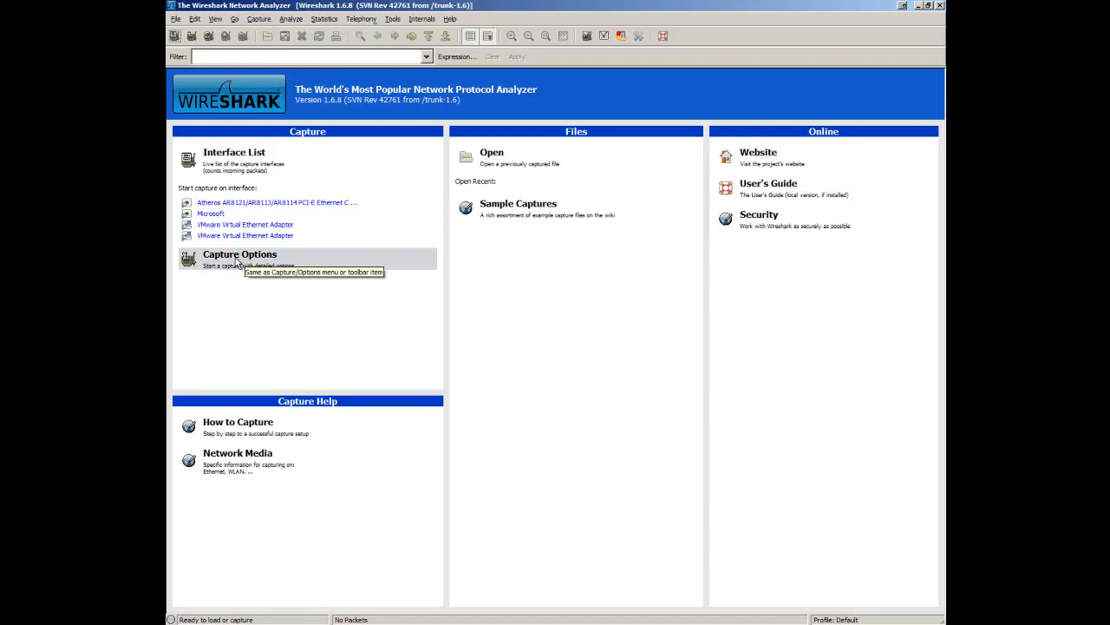
mouse_move(243, 14)
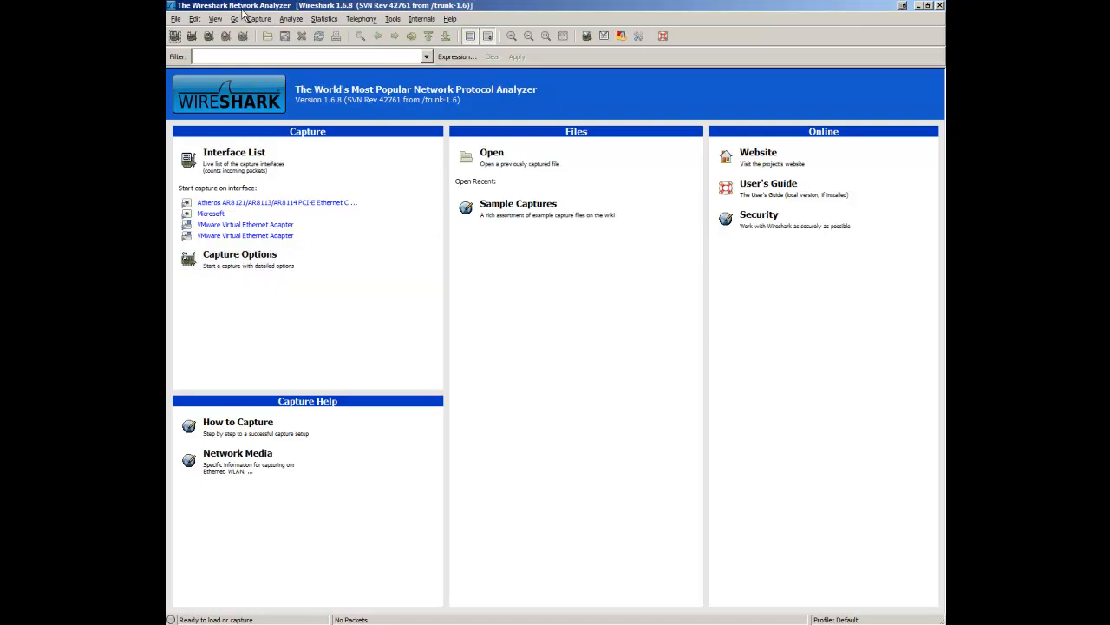
click(259, 18)
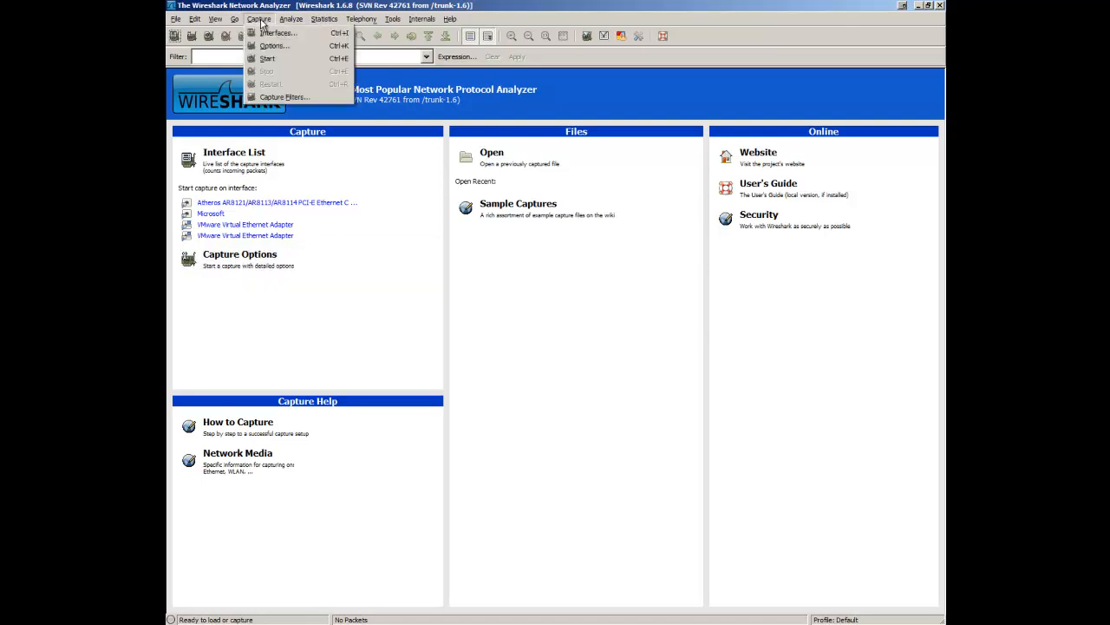
click(298, 283)
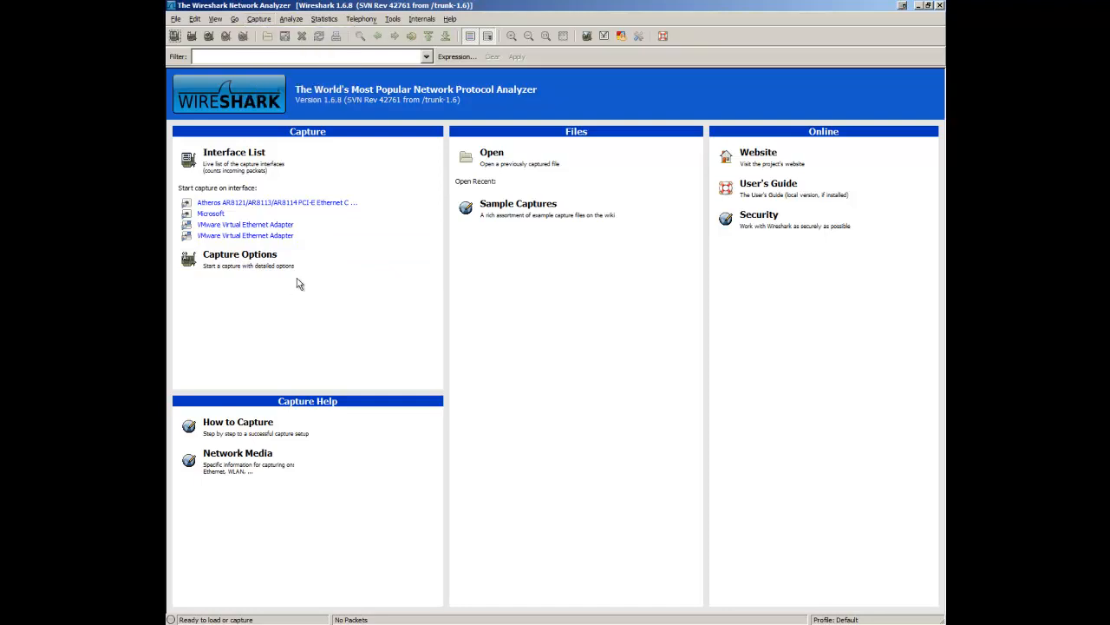
mouse_move(267, 258)
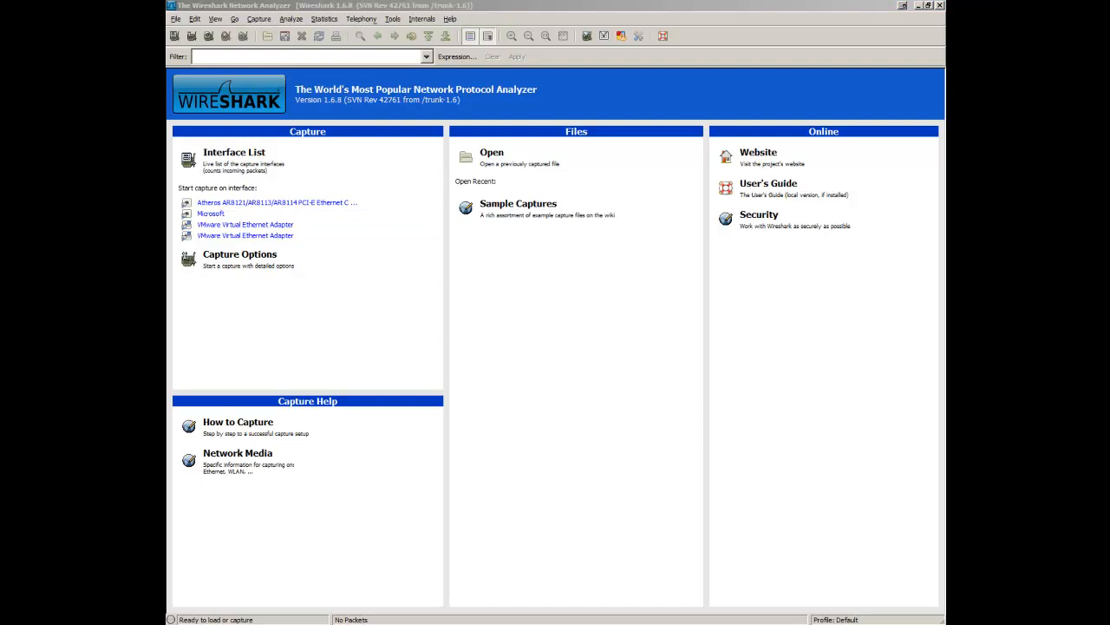
- Bring up Capture Options, keep the Atheros Ethernet adapter and review promiscuous mode
click(239, 254)
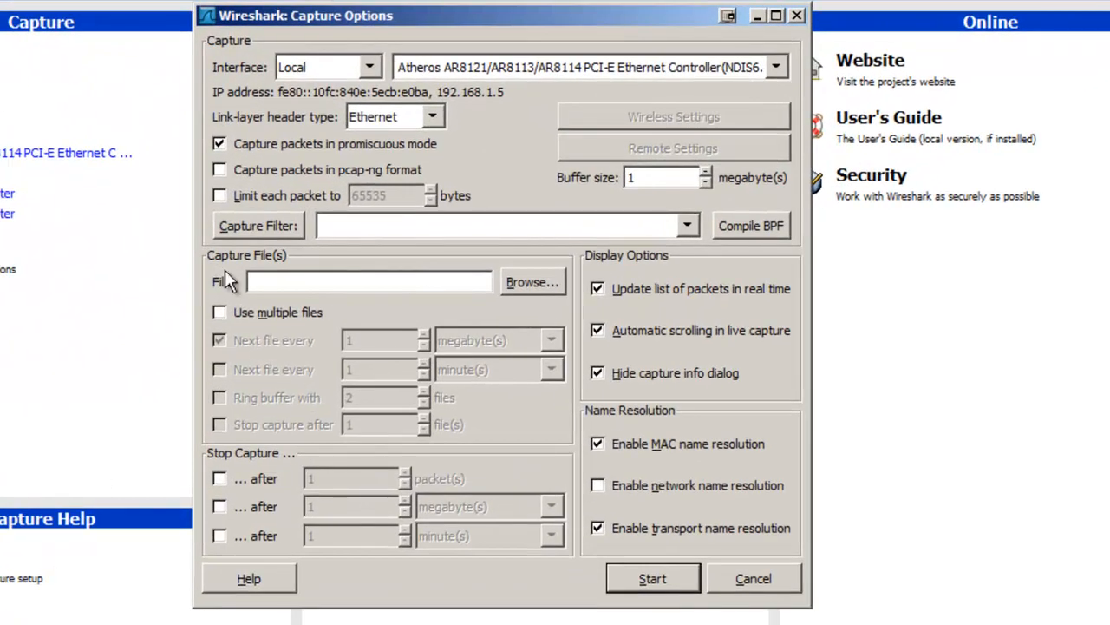
mouse_move(228, 328)
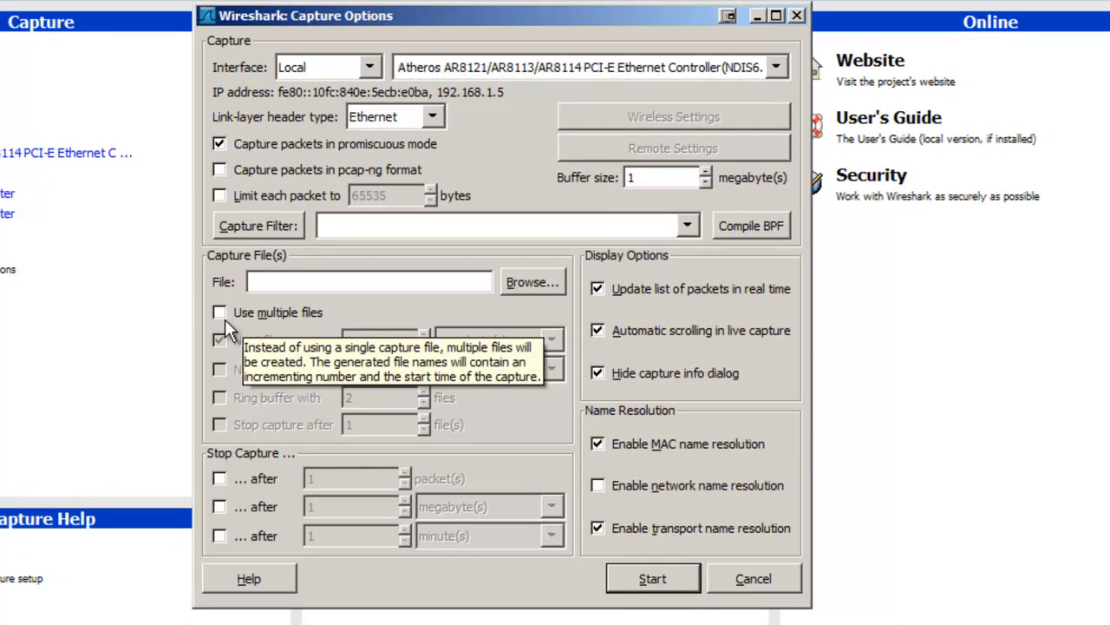
click(778, 66)
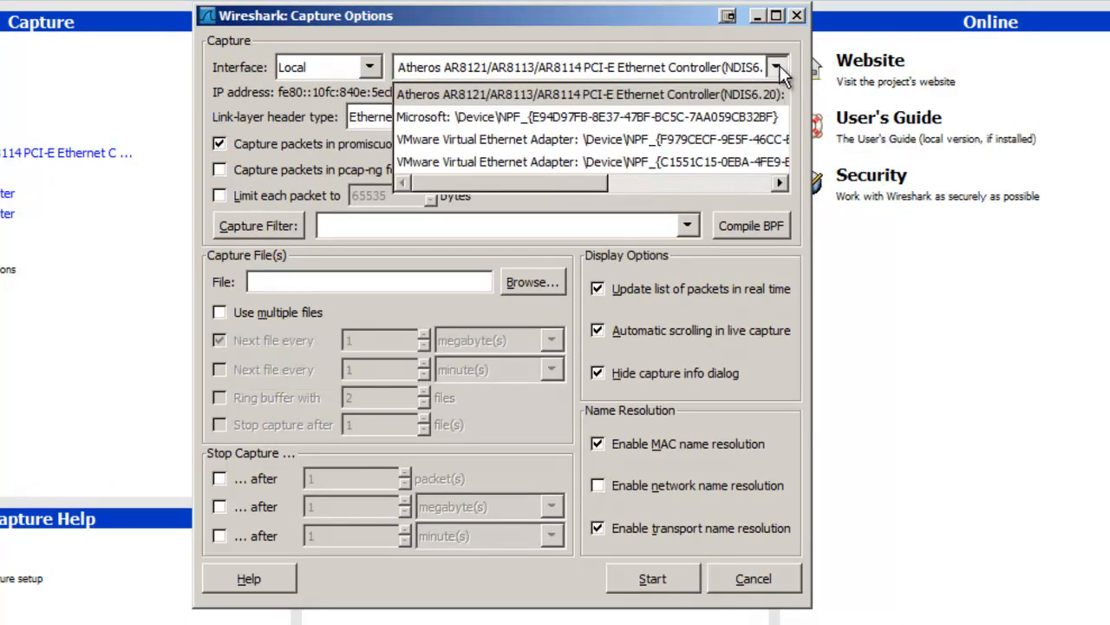
click(777, 66)
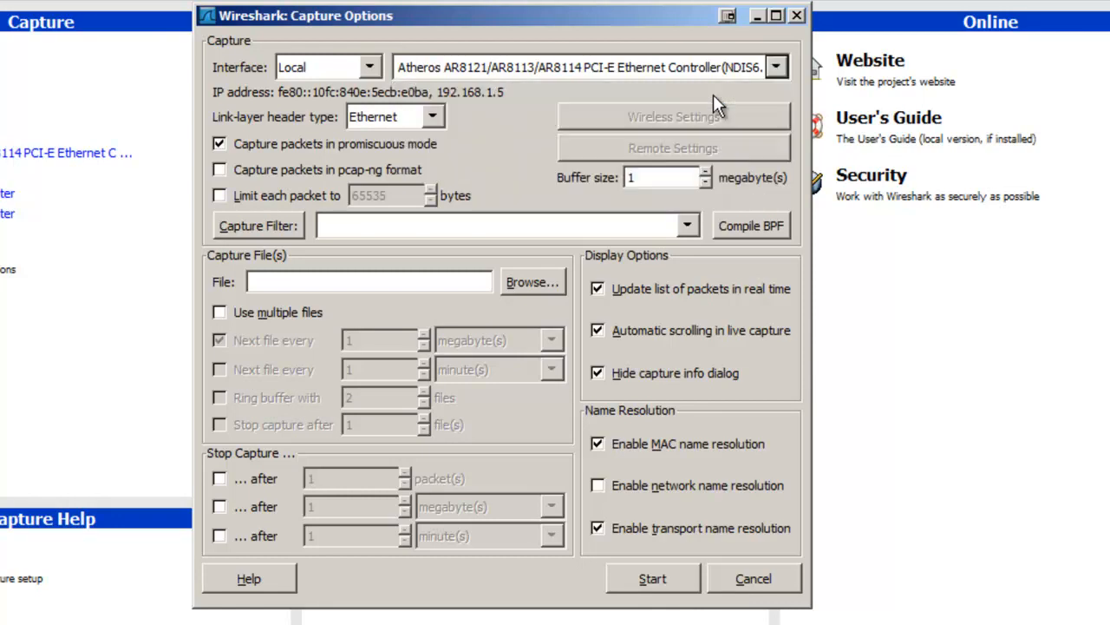
mouse_move(715, 99)
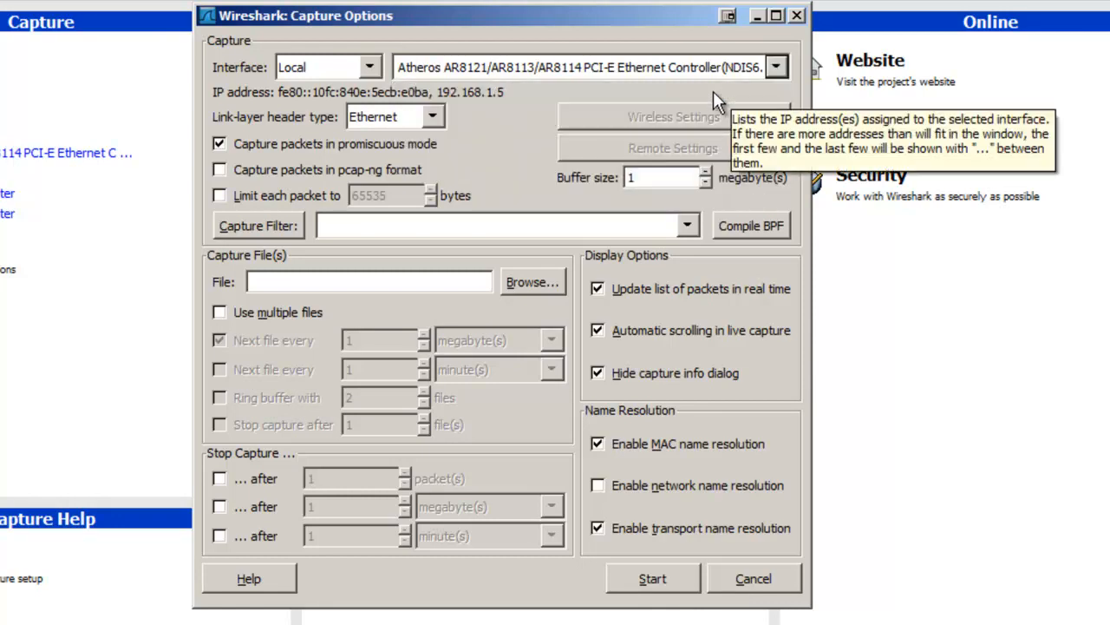
mouse_move(269, 43)
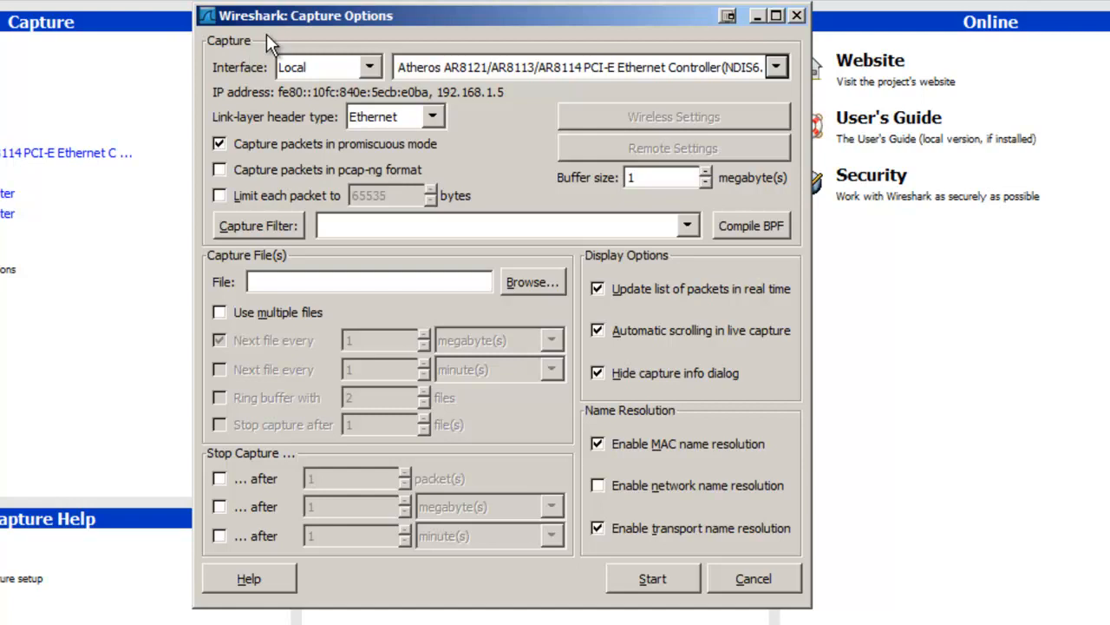
mouse_move(227, 142)
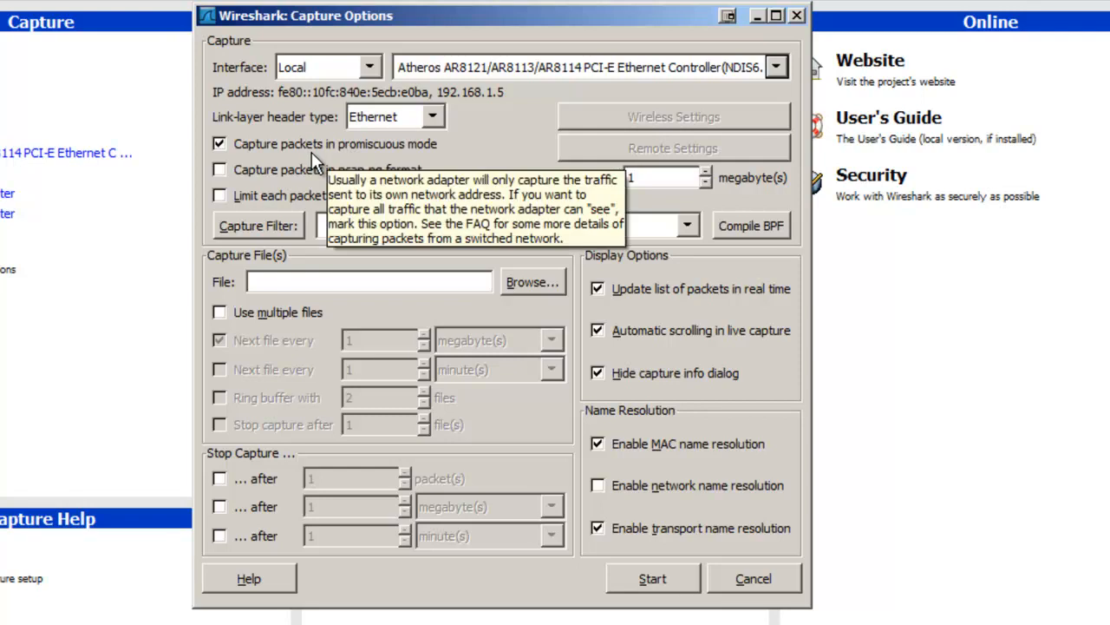
mouse_move(264, 153)
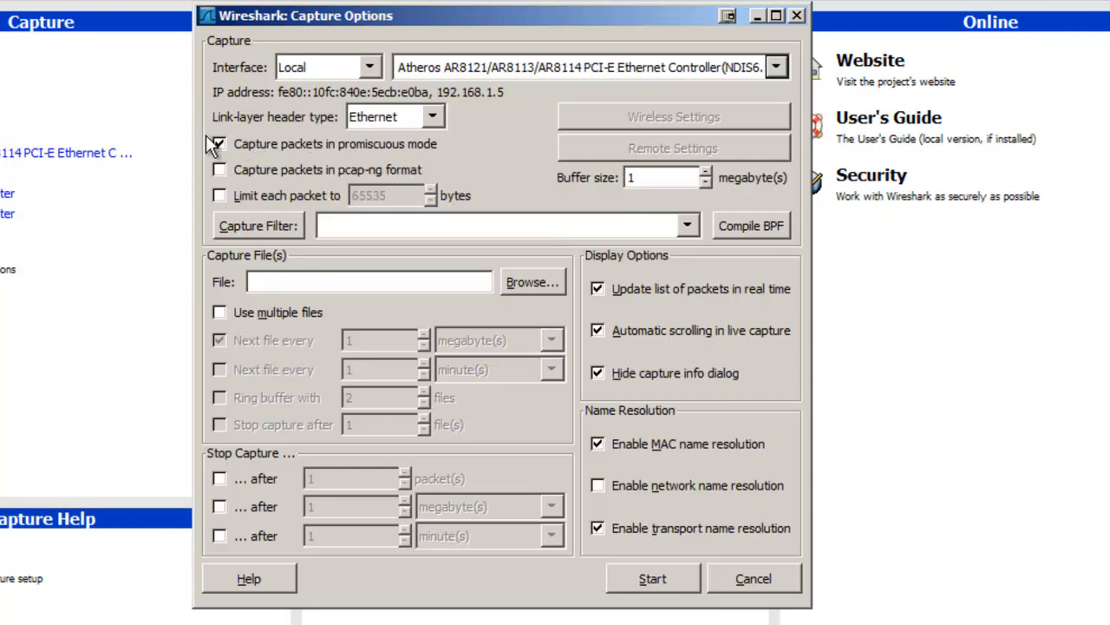
click(219, 142)
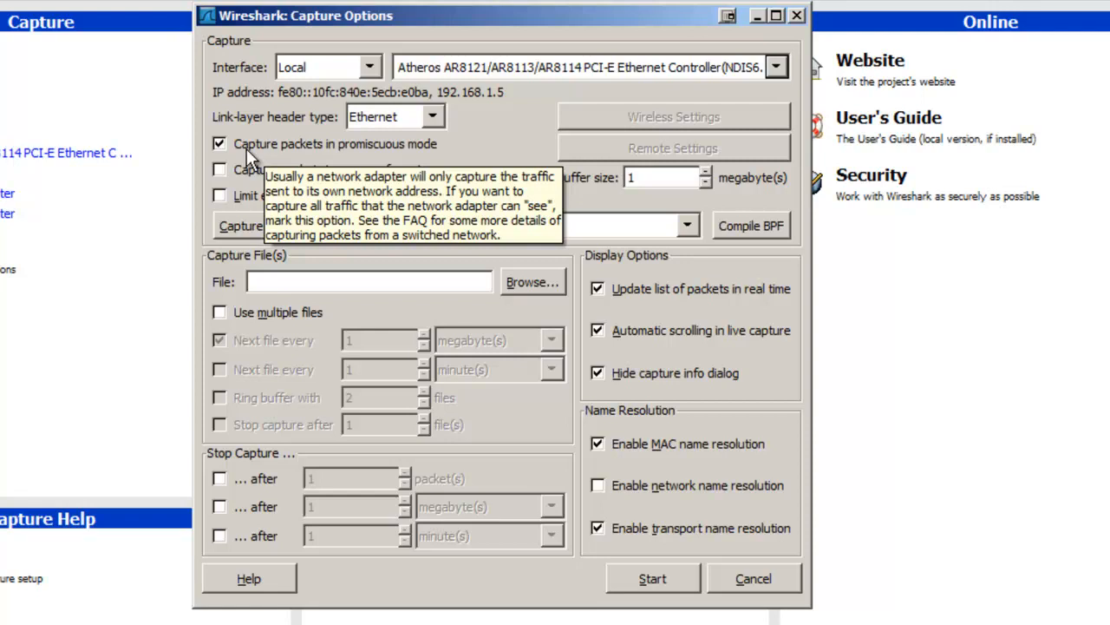
mouse_move(441, 160)
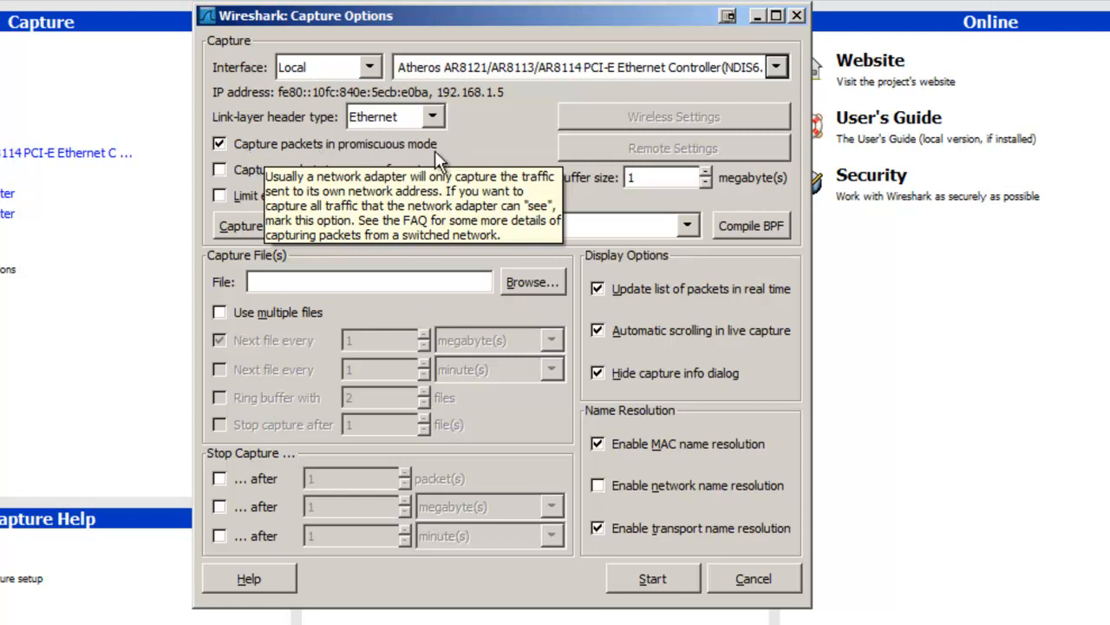
mouse_move(507, 139)
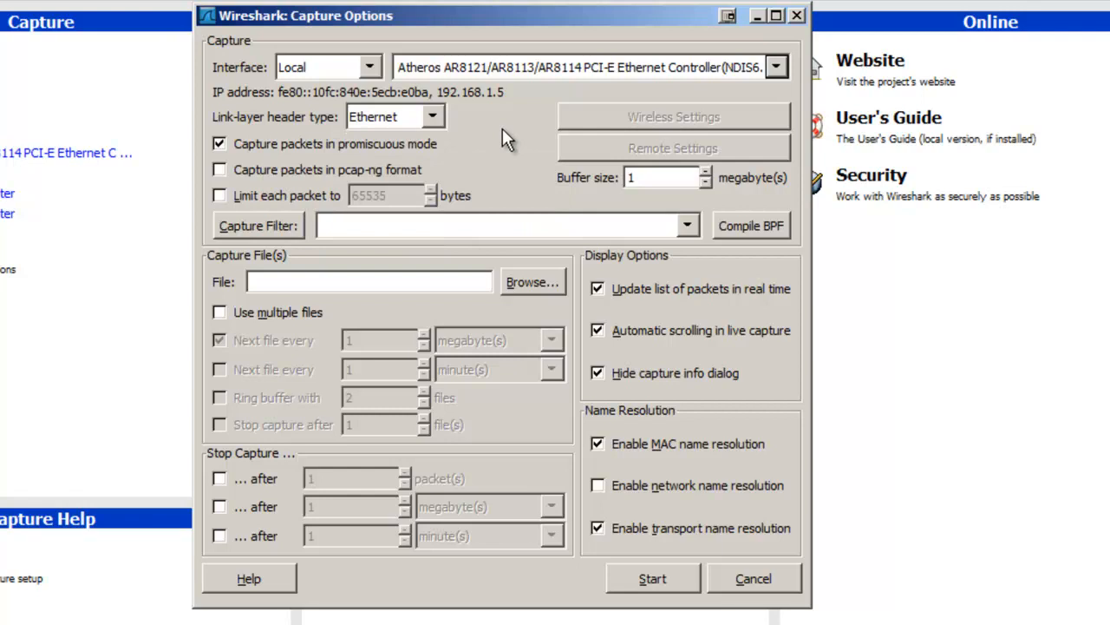
mouse_move(458, 146)
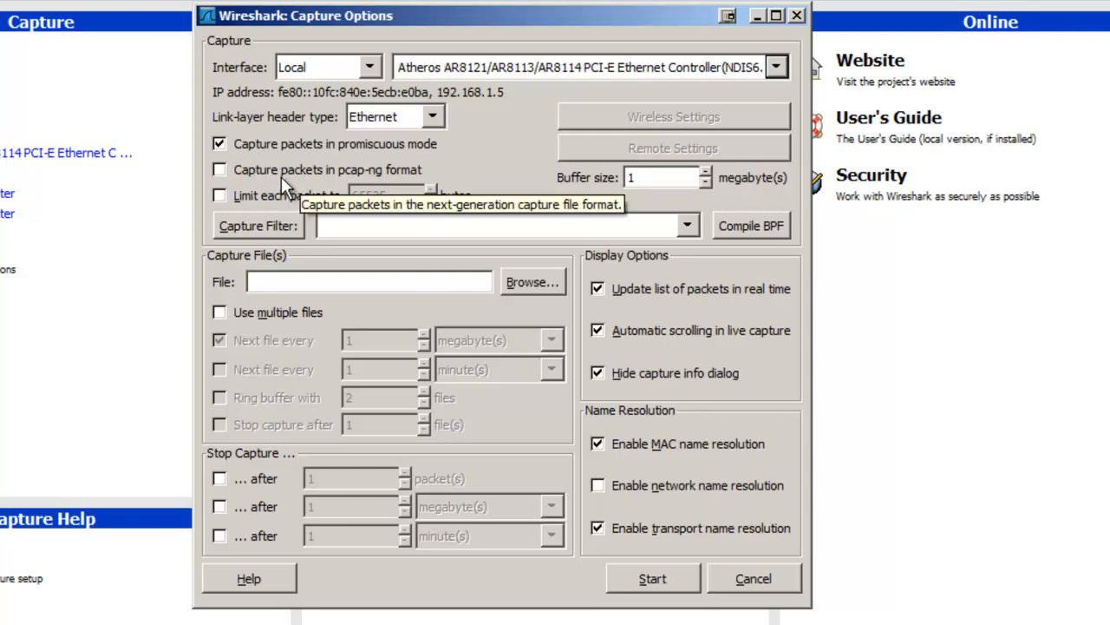
mouse_move(347, 170)
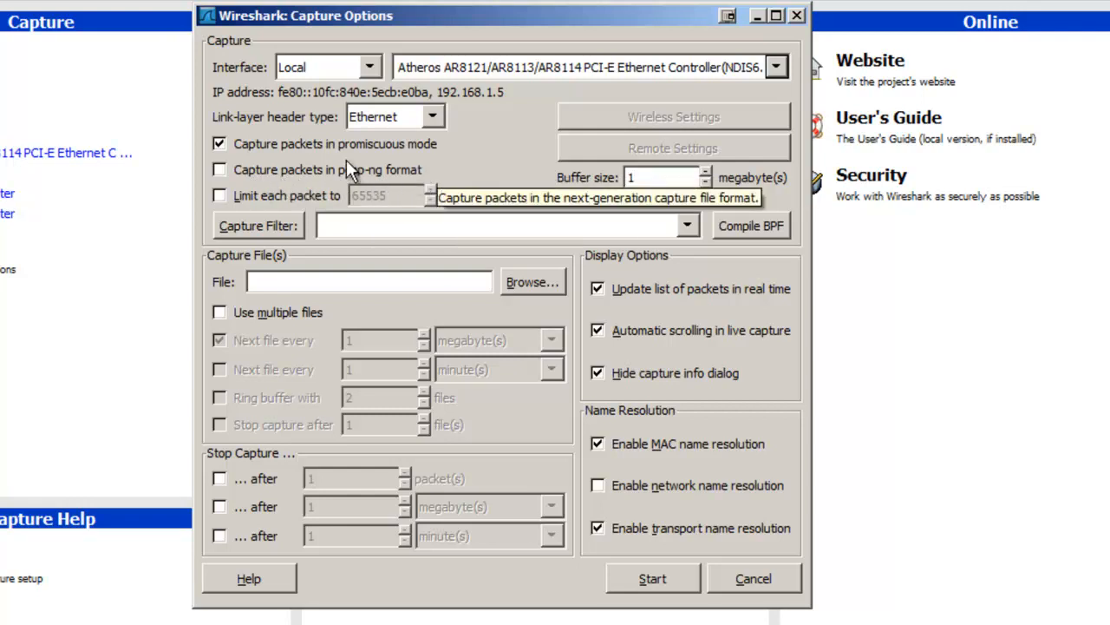
mouse_move(217, 229)
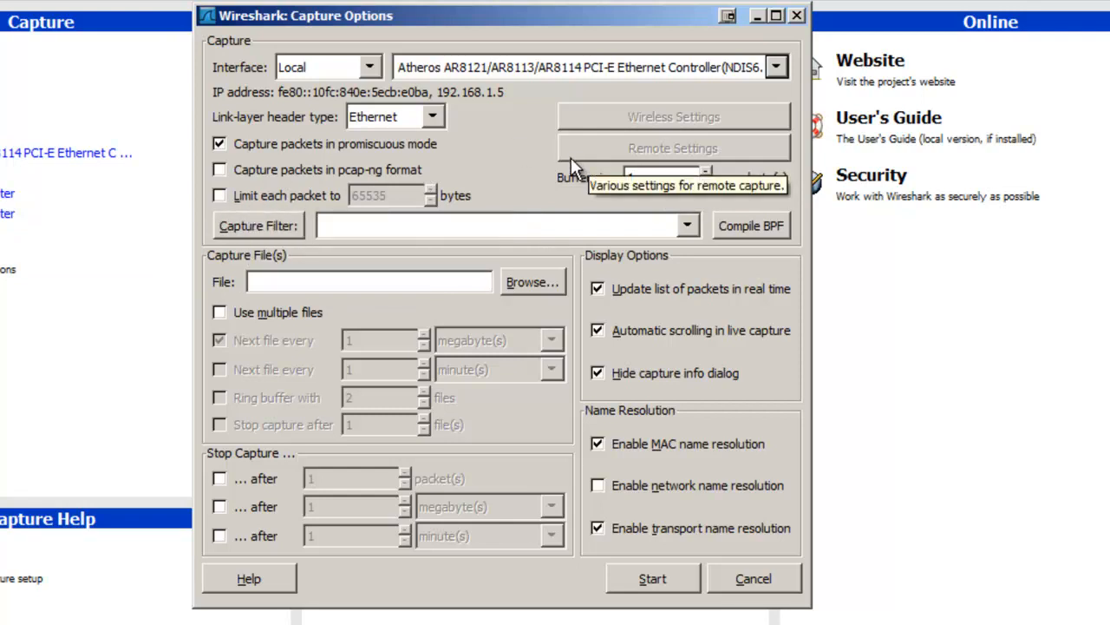
mouse_move(489, 170)
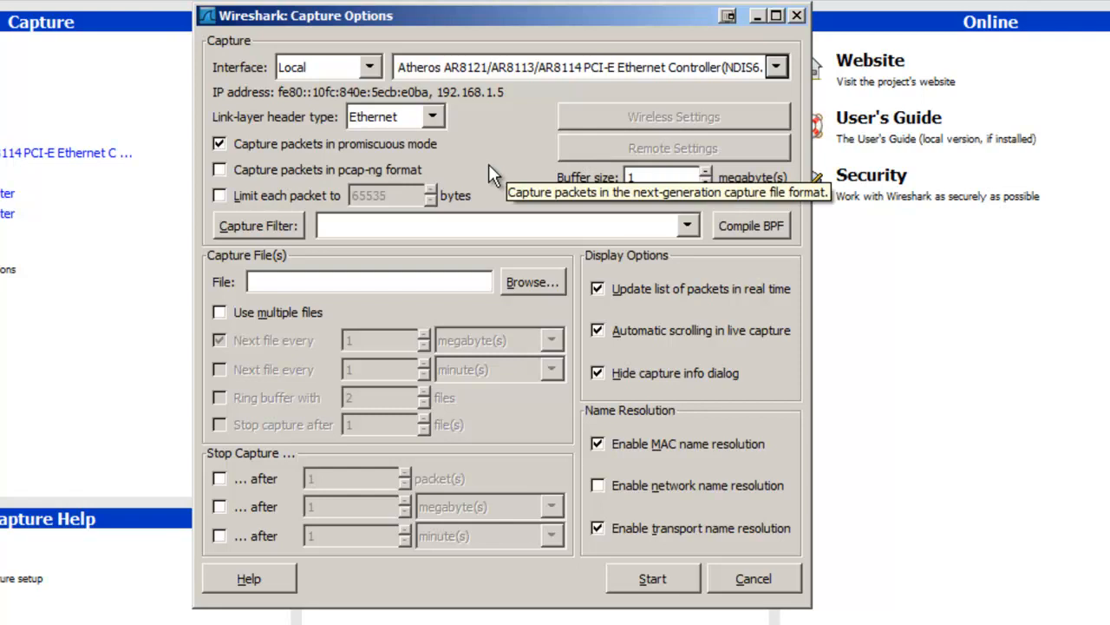
mouse_move(328, 333)
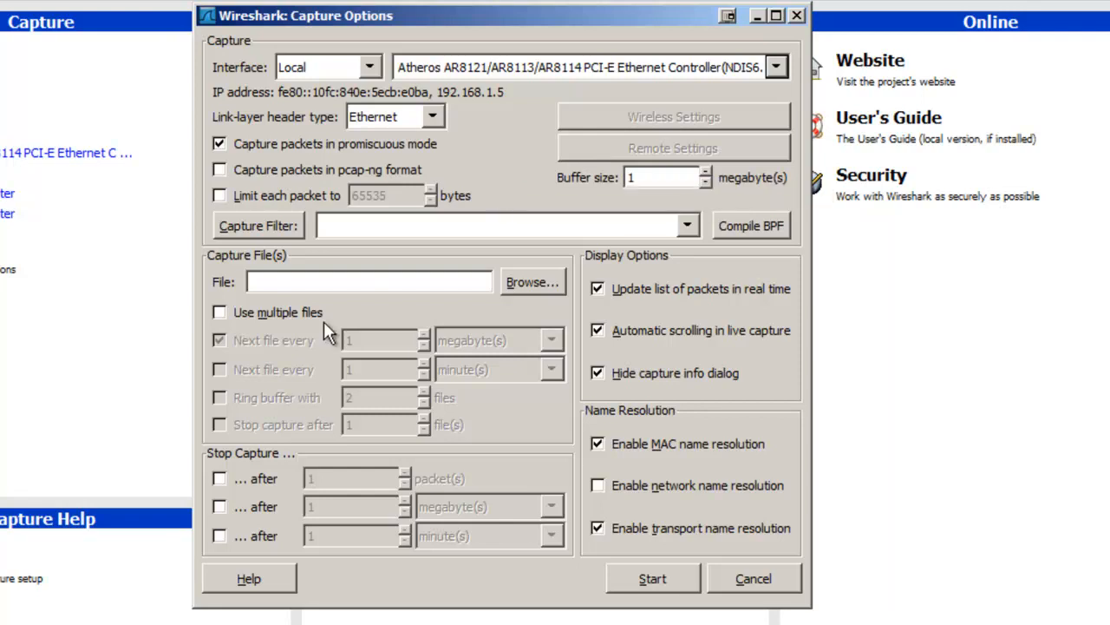
mouse_move(399, 482)
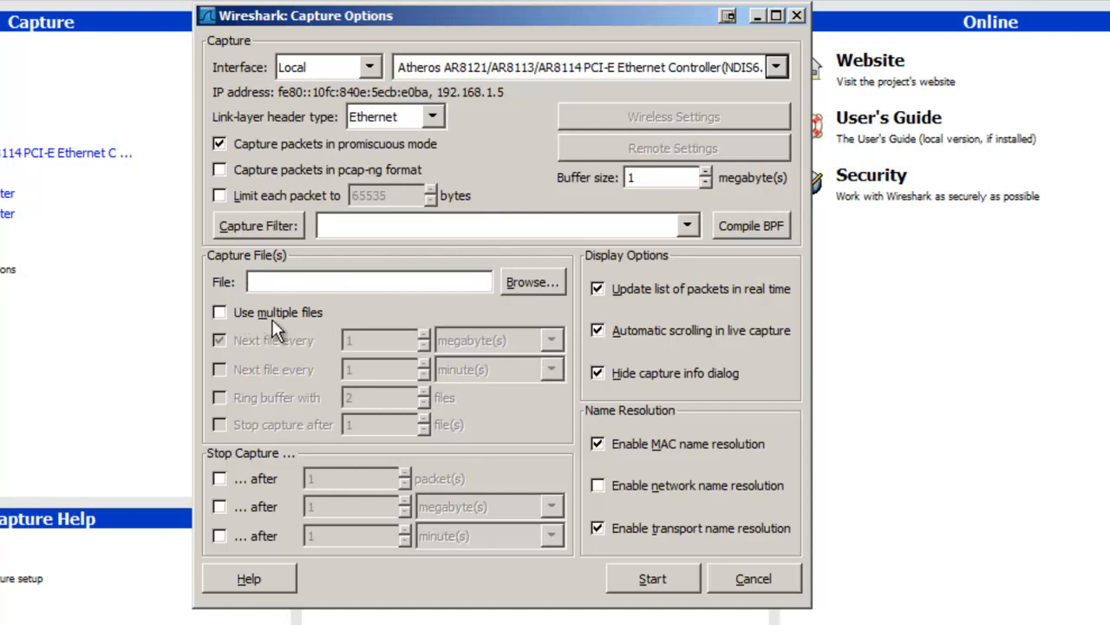
mouse_move(278, 312)
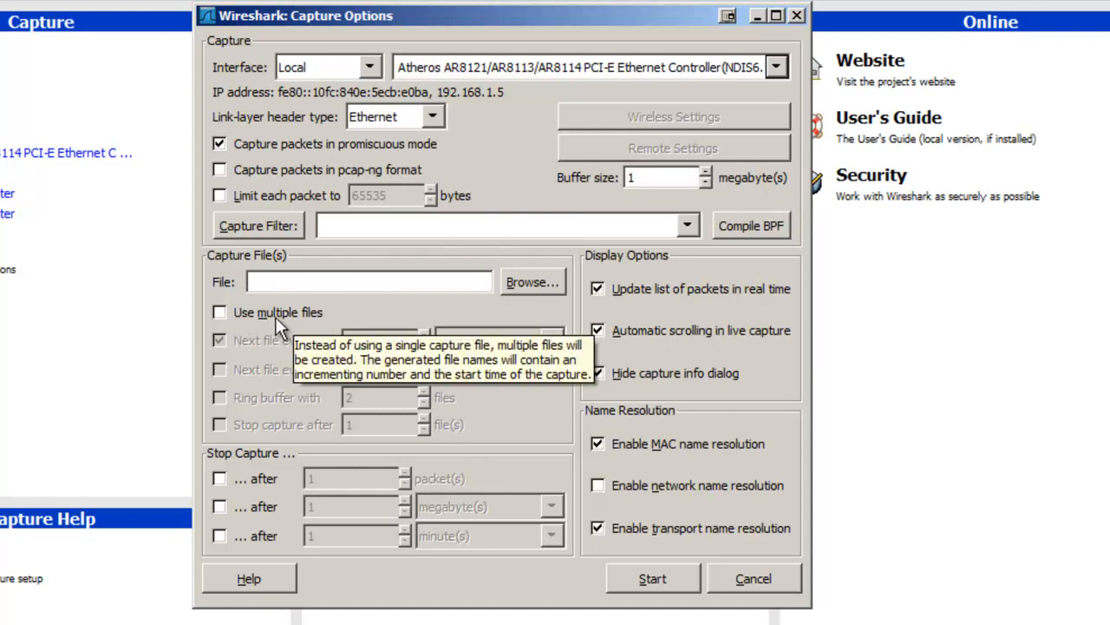
mouse_move(276, 403)
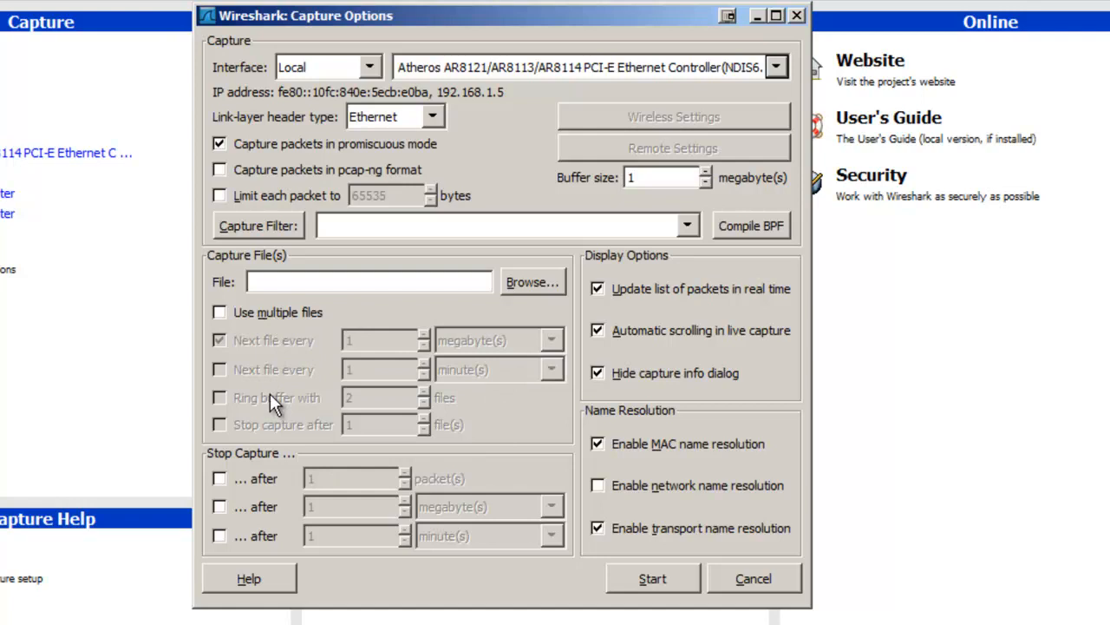
mouse_move(232, 510)
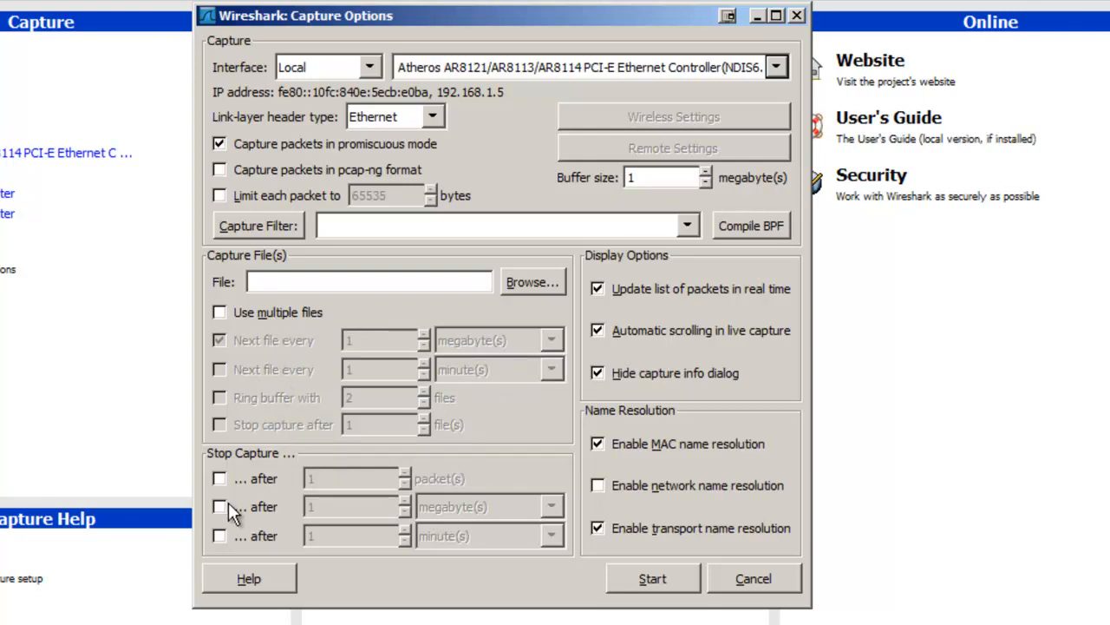
mouse_move(264, 558)
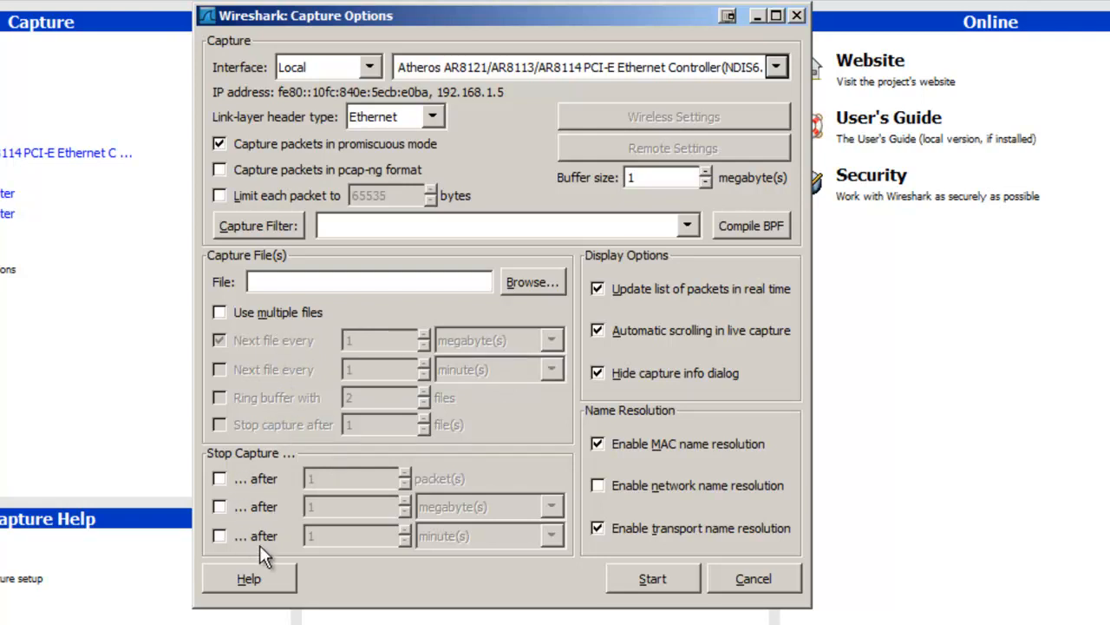
mouse_move(408, 455)
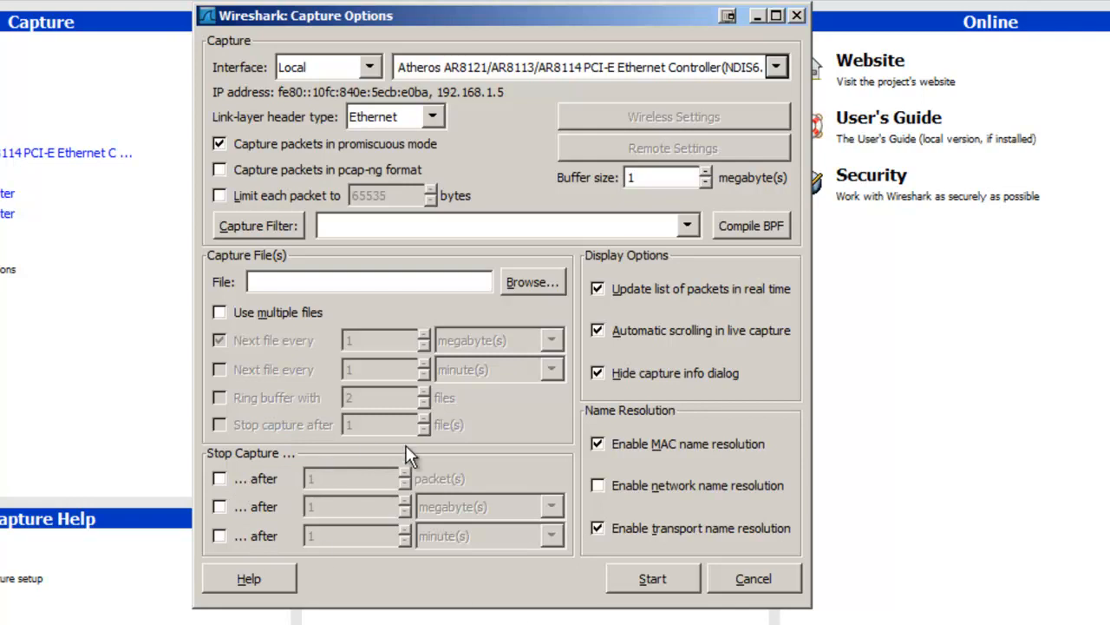
mouse_move(361, 493)
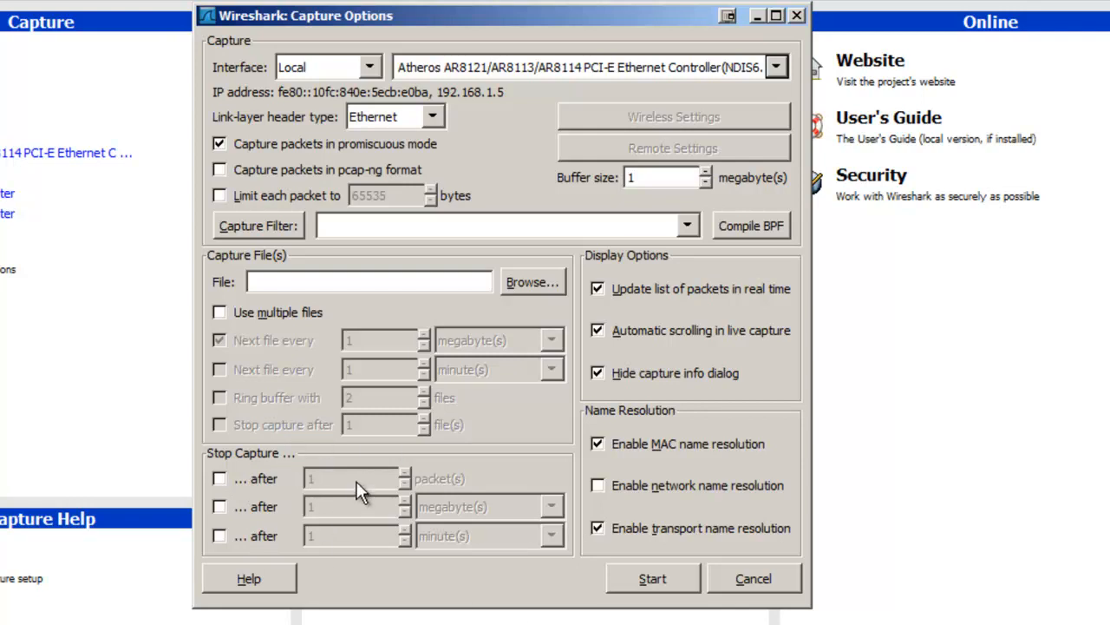
mouse_move(385, 467)
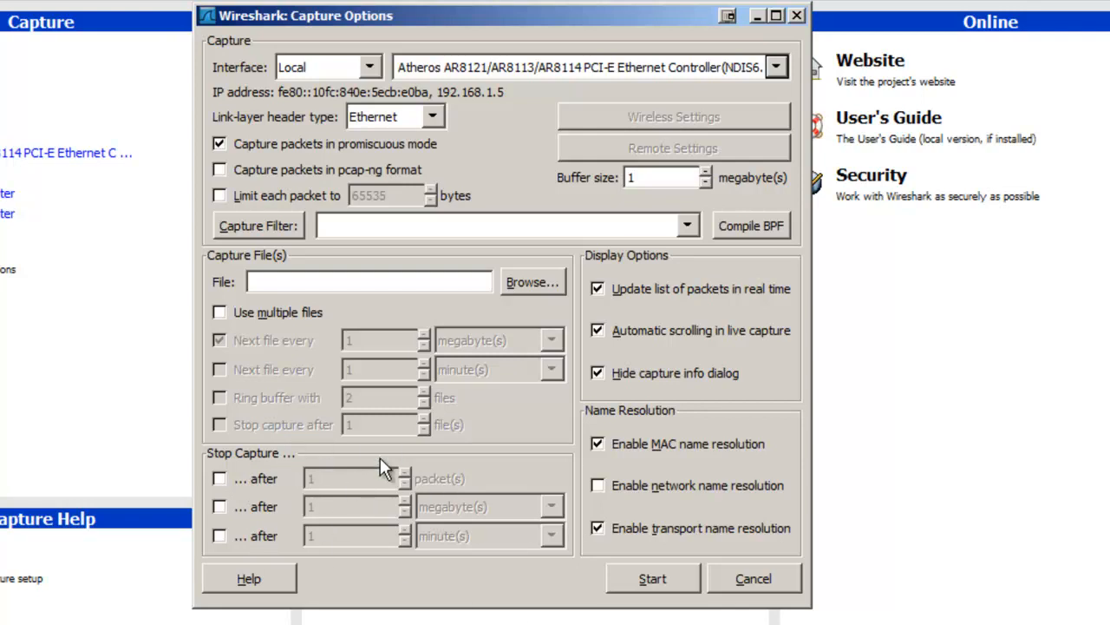
mouse_move(472, 205)
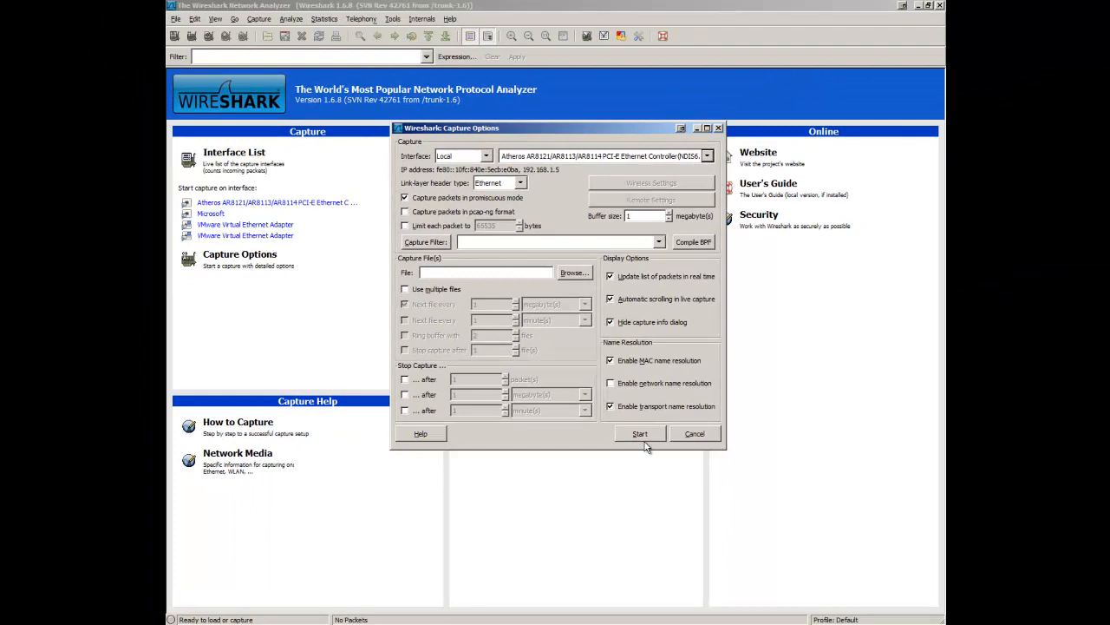
- Start a live capture on the Ethernet adapter
click(638, 434)
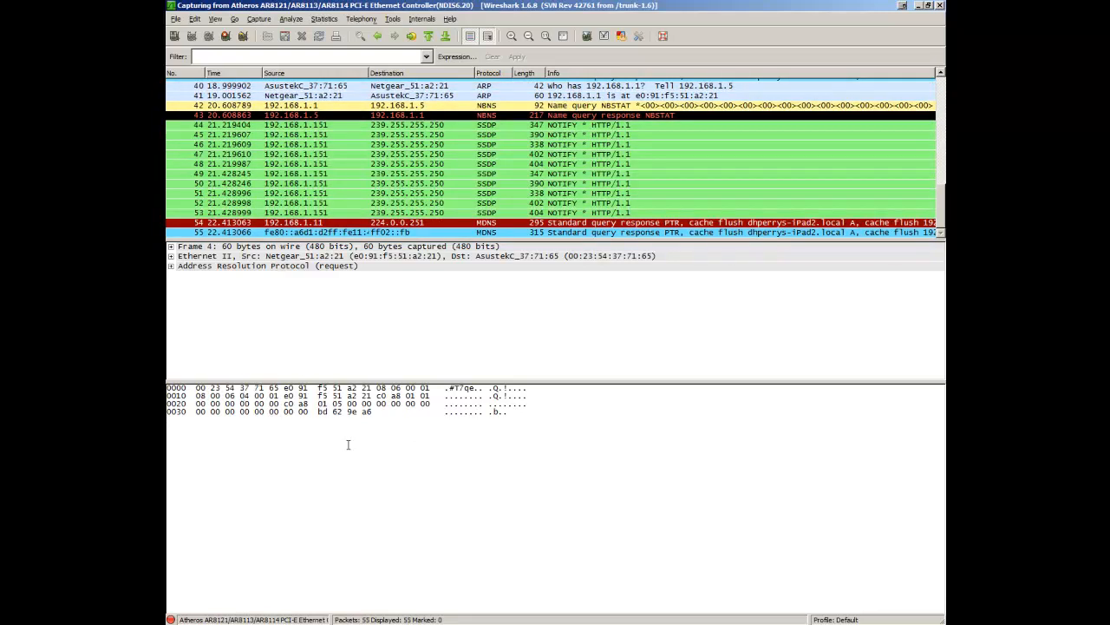
mouse_move(448, 383)
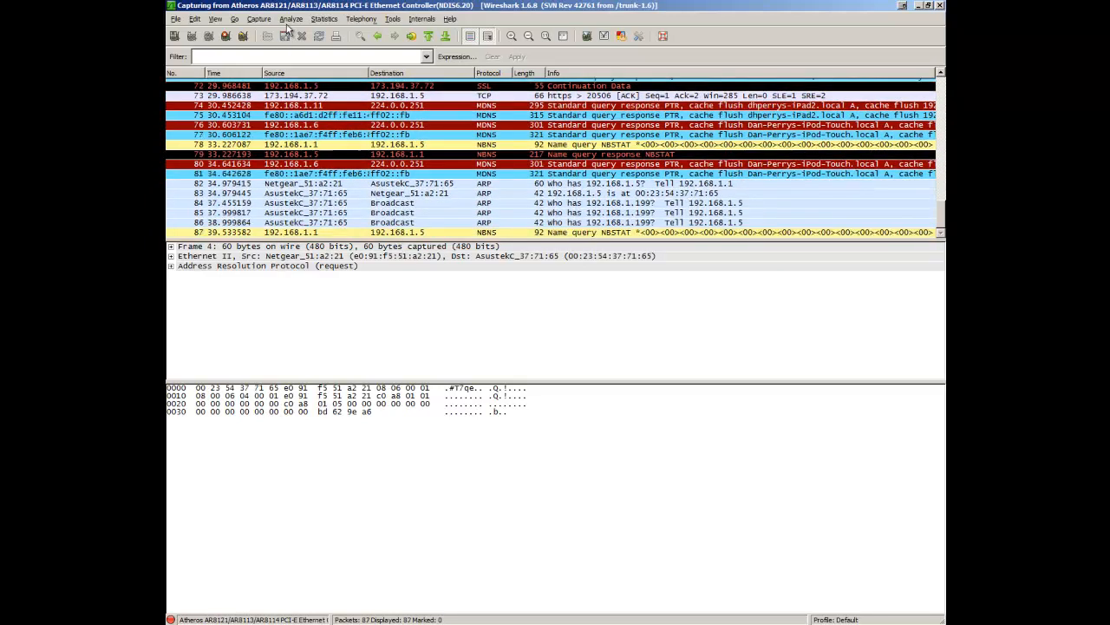
- Stop the running capture from the Capture menu, keeping 118 packets
click(258, 18)
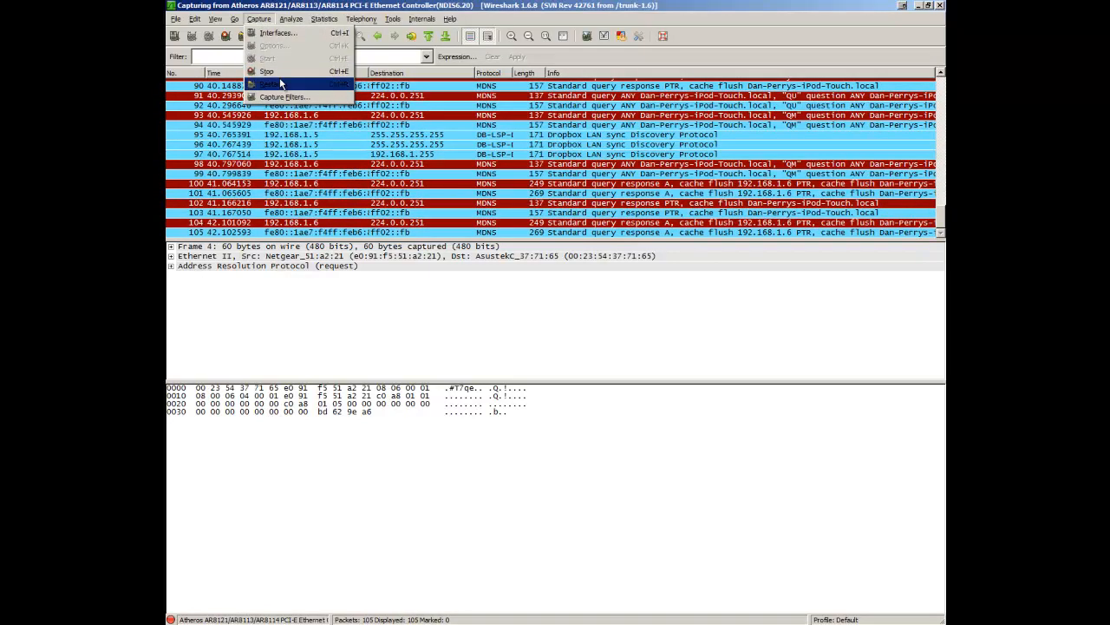
click(268, 71)
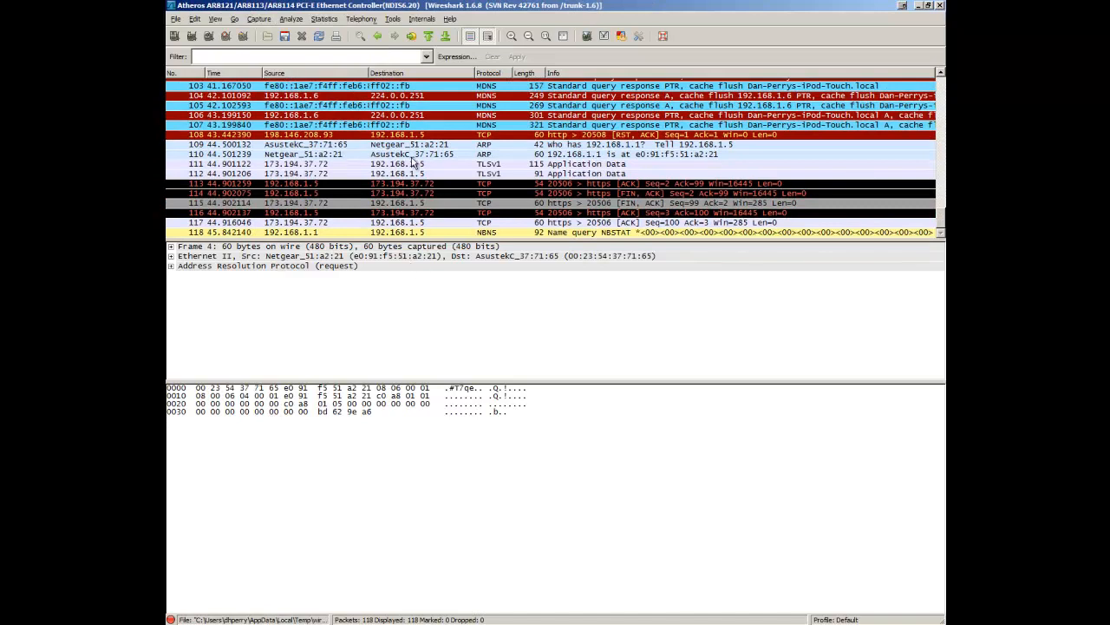
mouse_move(450, 321)
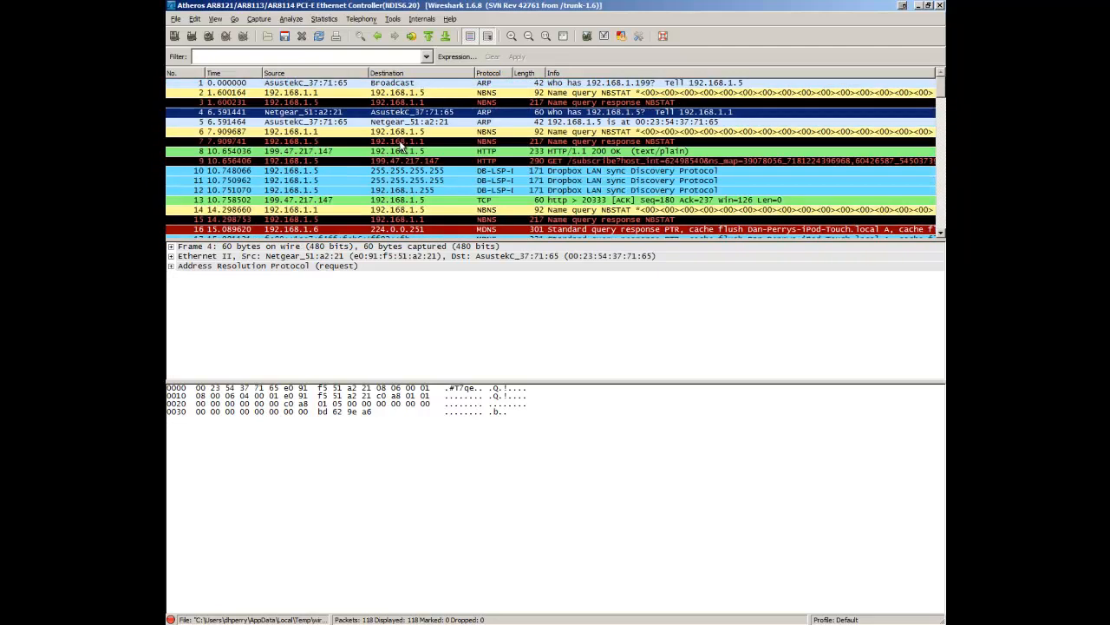
scroll(down, 3)
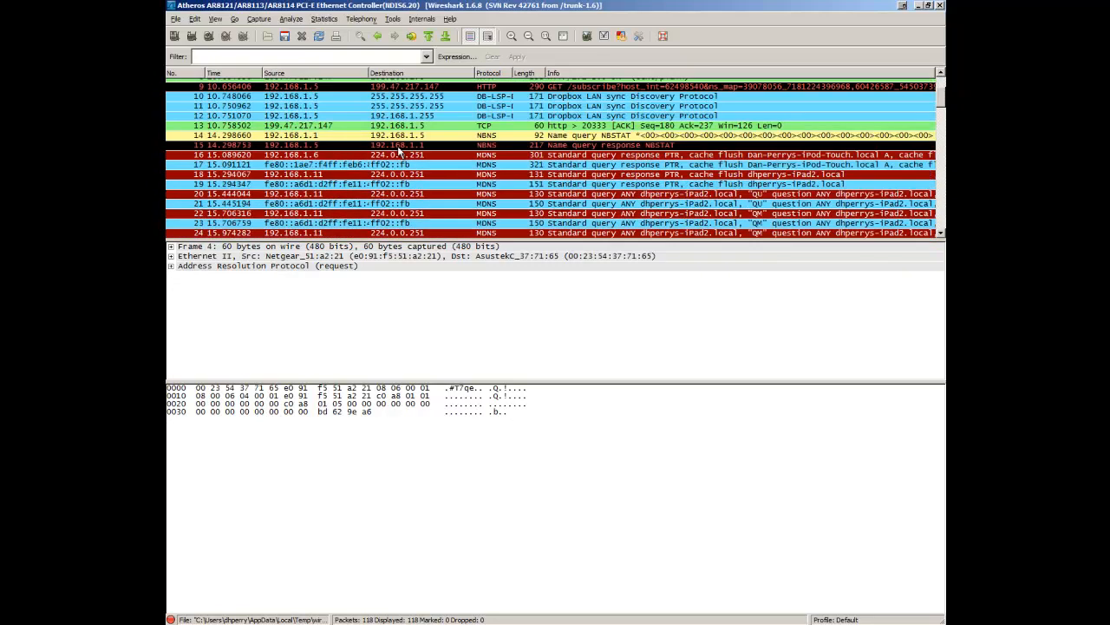
mouse_move(438, 118)
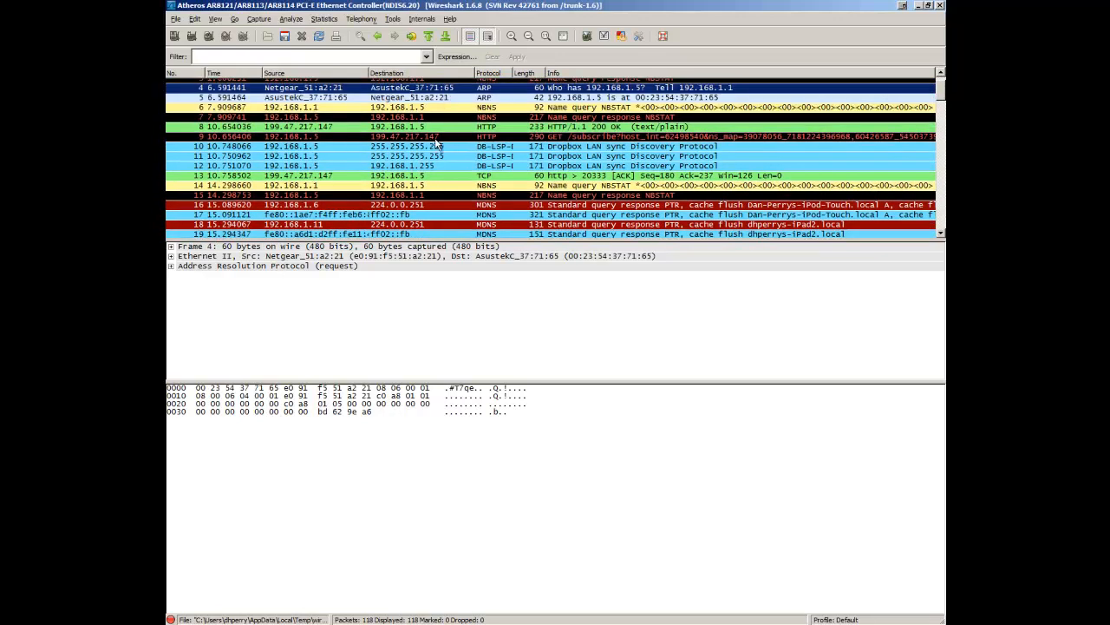
mouse_move(472, 139)
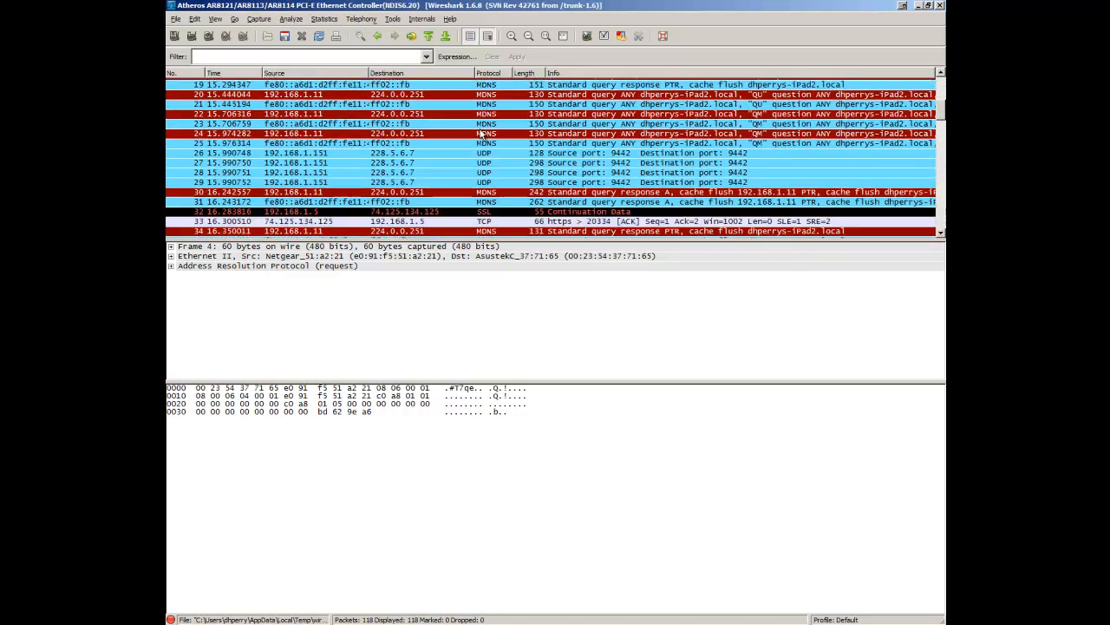
scroll(down, 3)
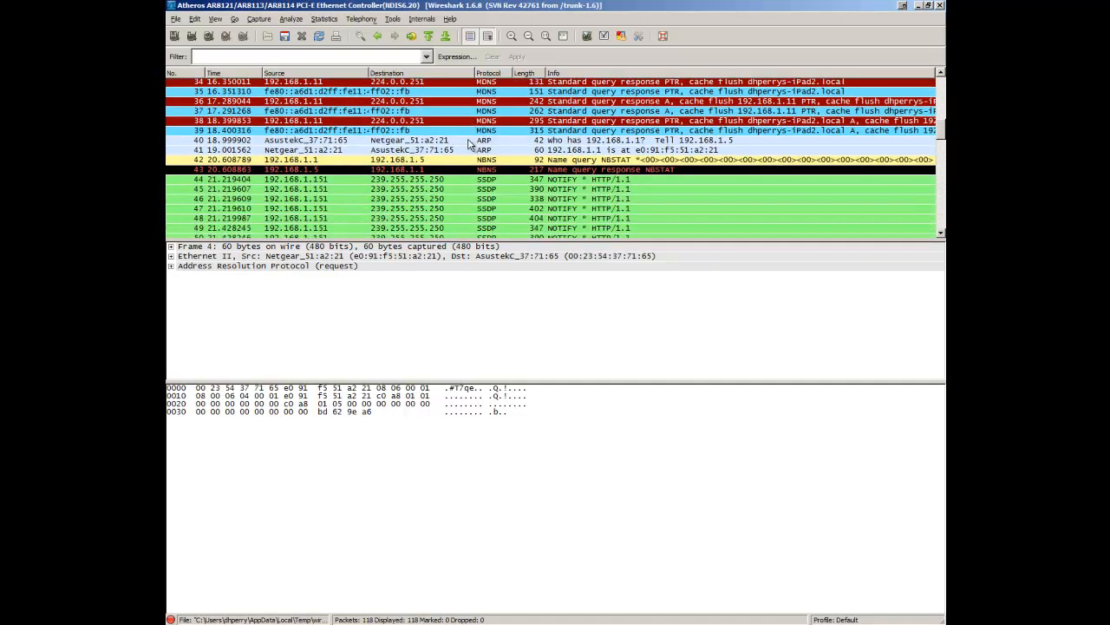
scroll(down, 3)
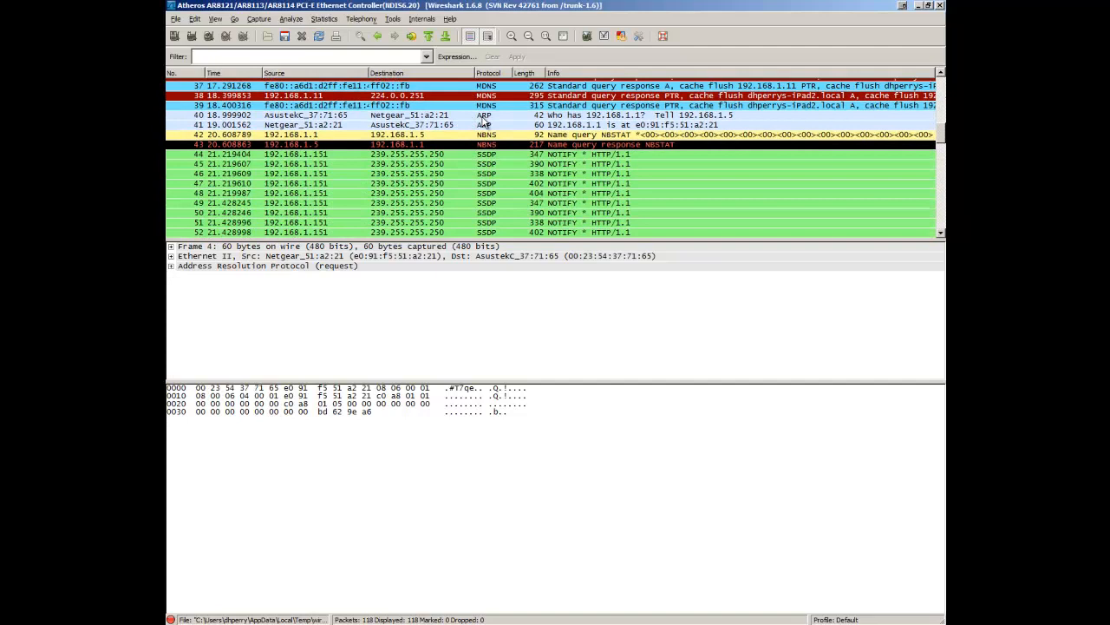
scroll(down, 3)
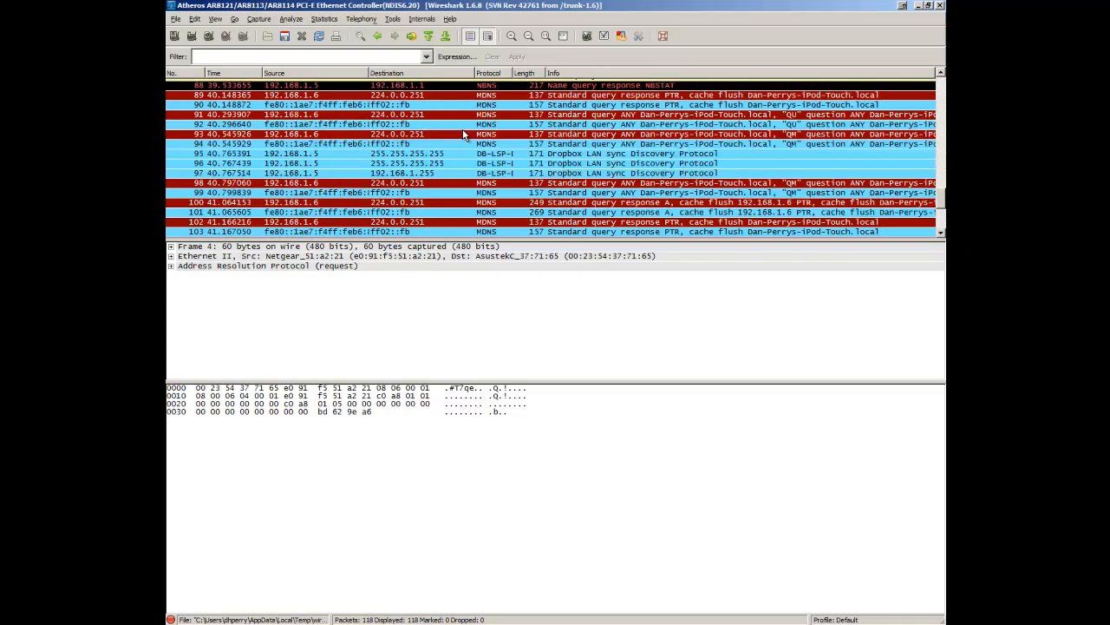
scroll(down, 3)
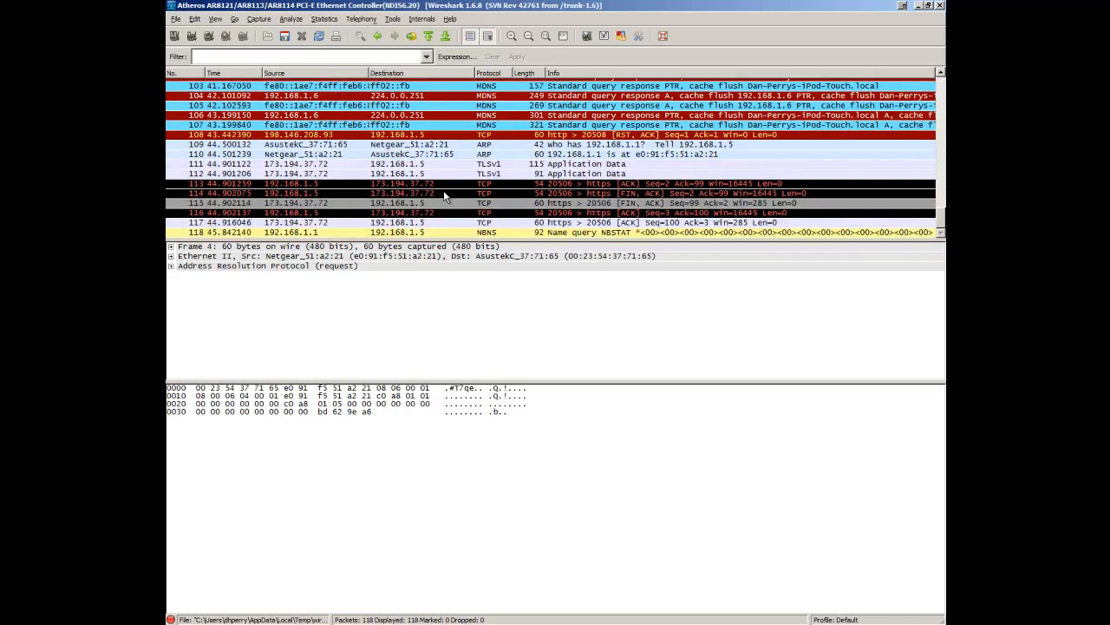
mouse_move(451, 198)
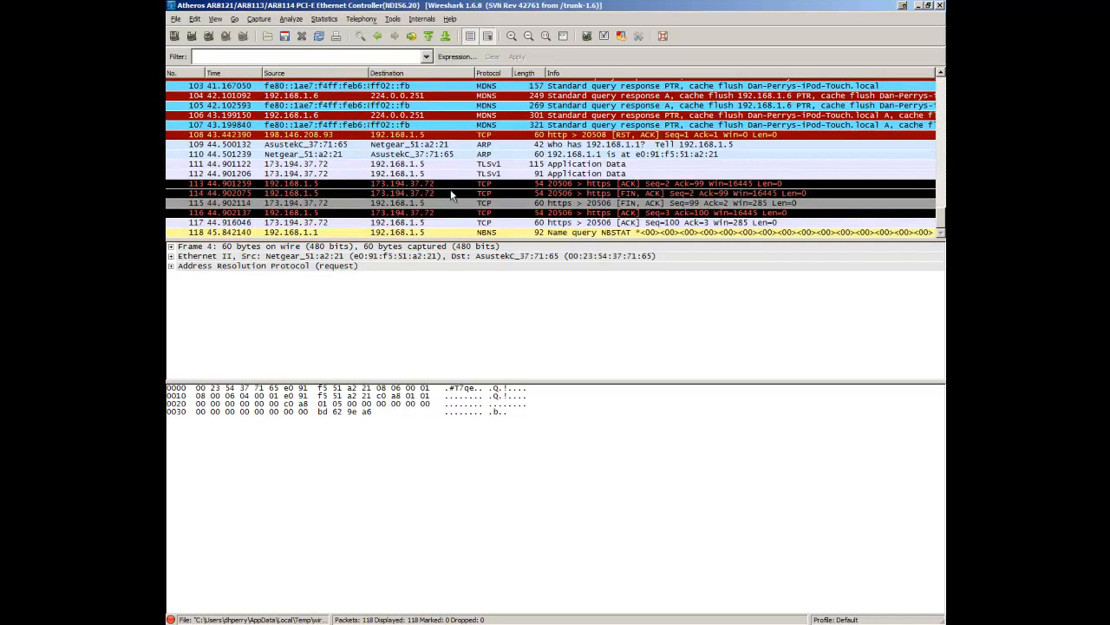
- Select ARP packet 109 and expand its Frame details
click(391, 144)
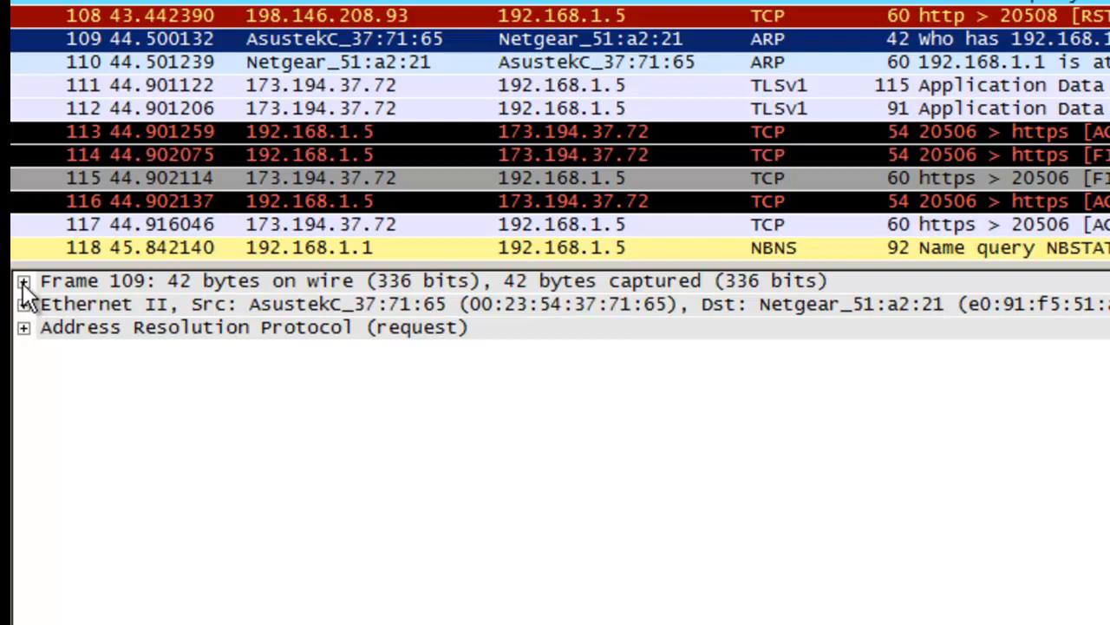
click(24, 281)
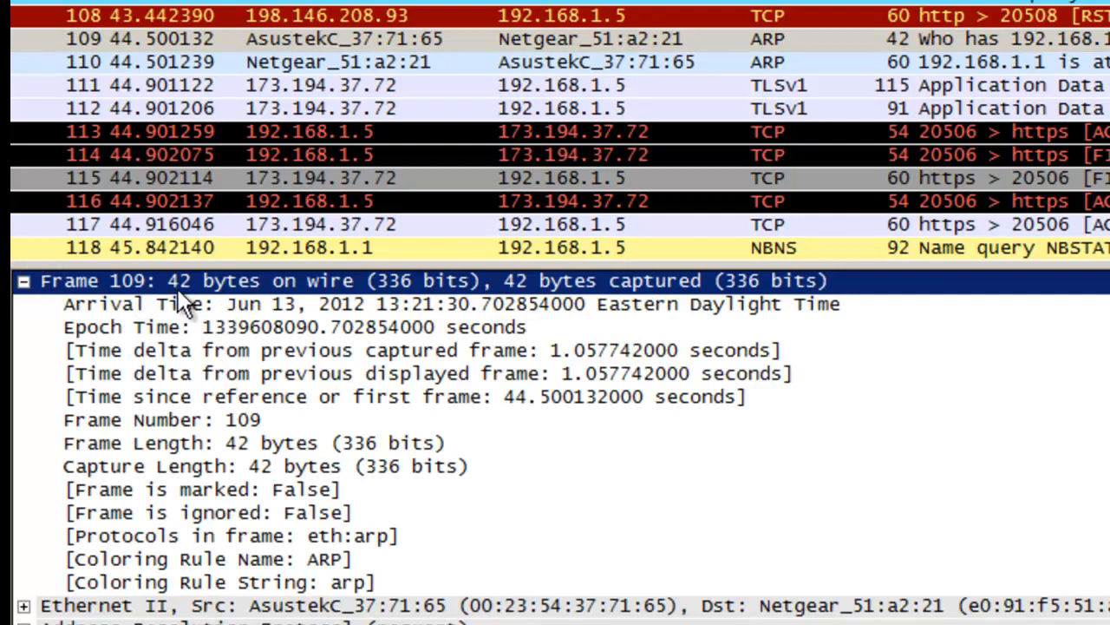
mouse_move(454, 312)
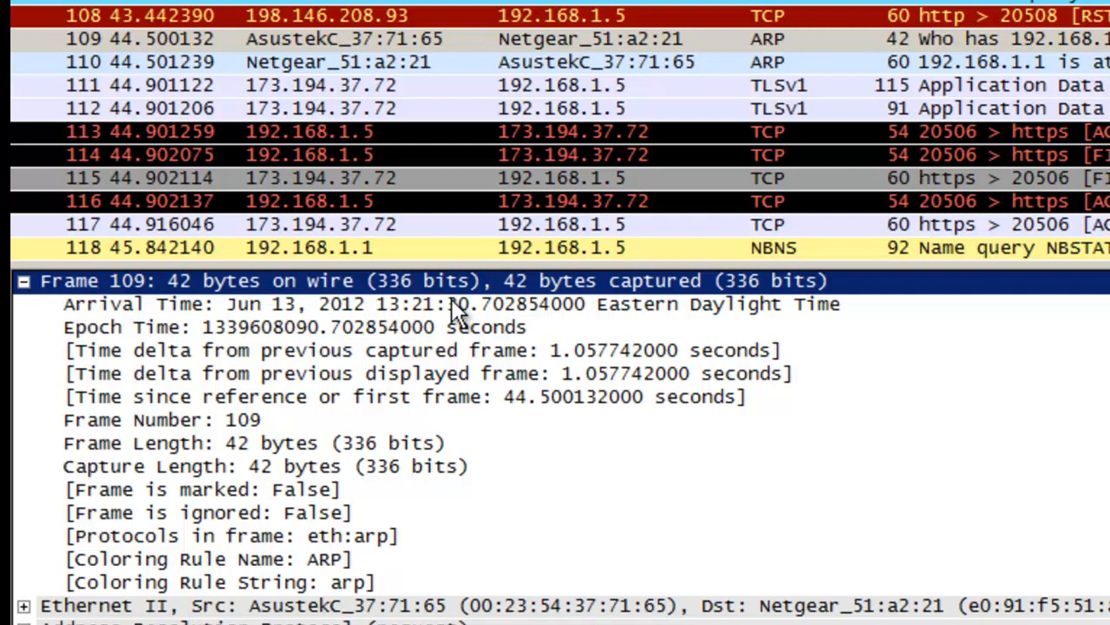
mouse_move(420, 437)
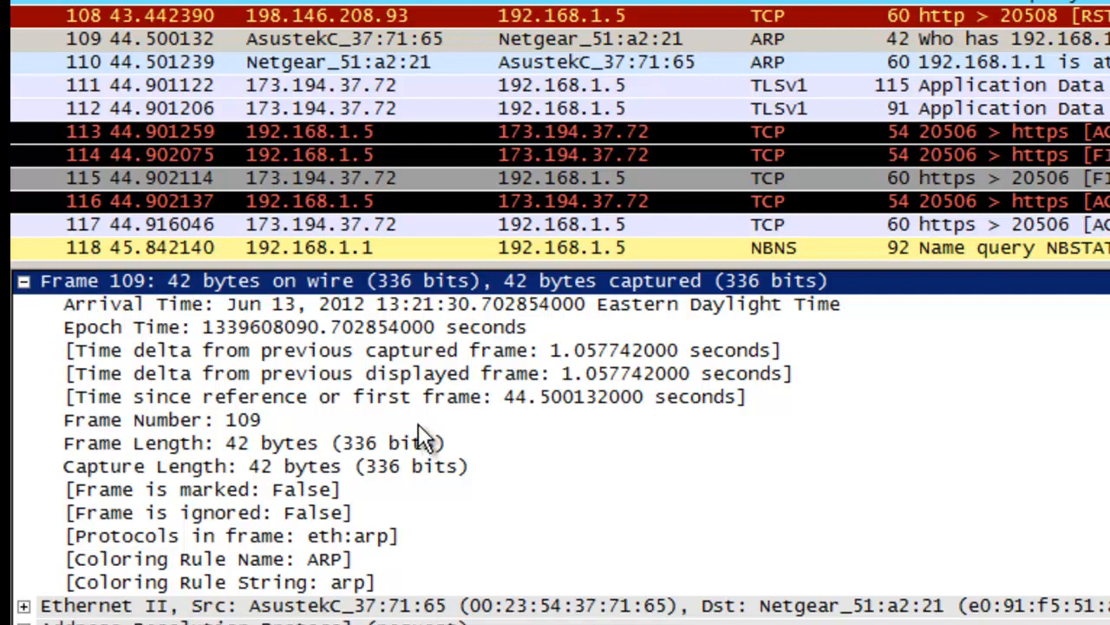
mouse_move(215, 263)
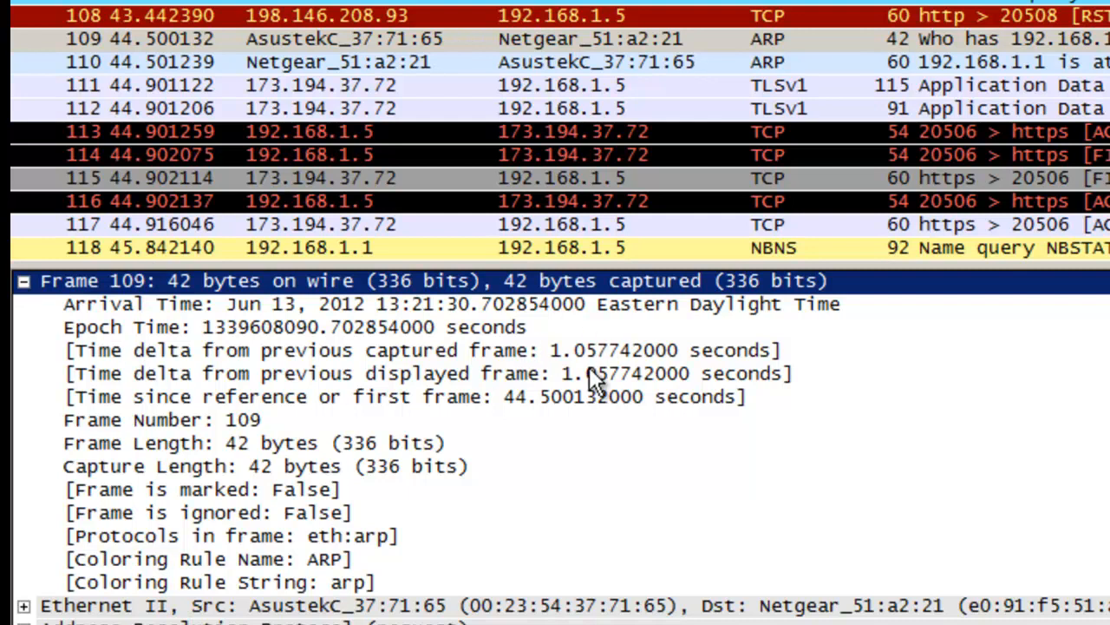
mouse_move(34, 312)
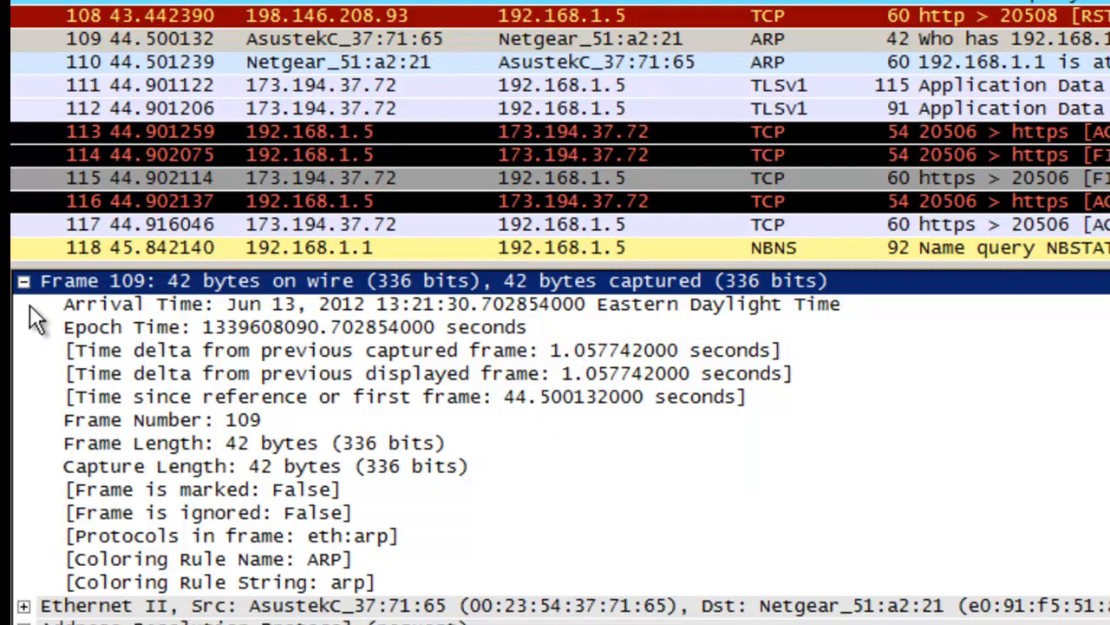
- Collapse Frame and expand Ethernet II with its Destination and Source MAC breakdowns
click(25, 281)
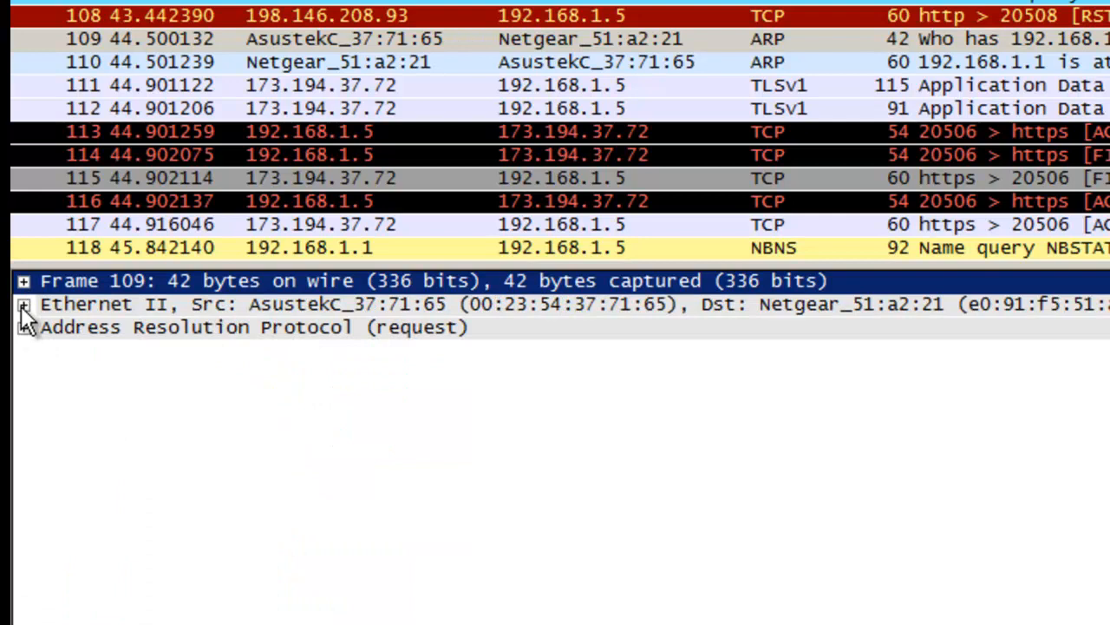
click(24, 304)
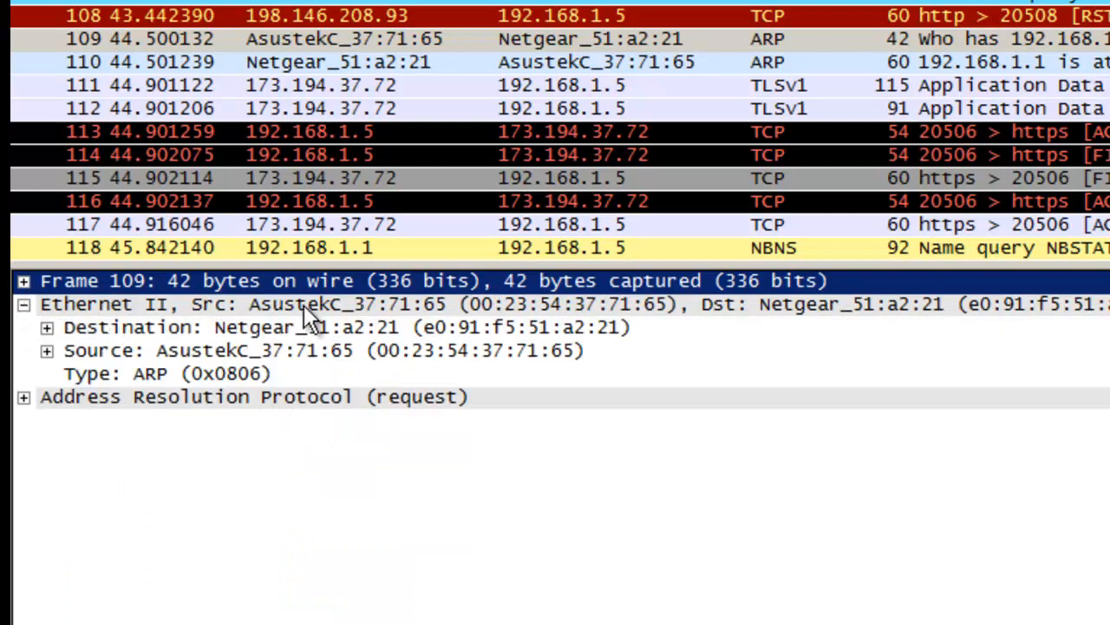
mouse_move(131, 327)
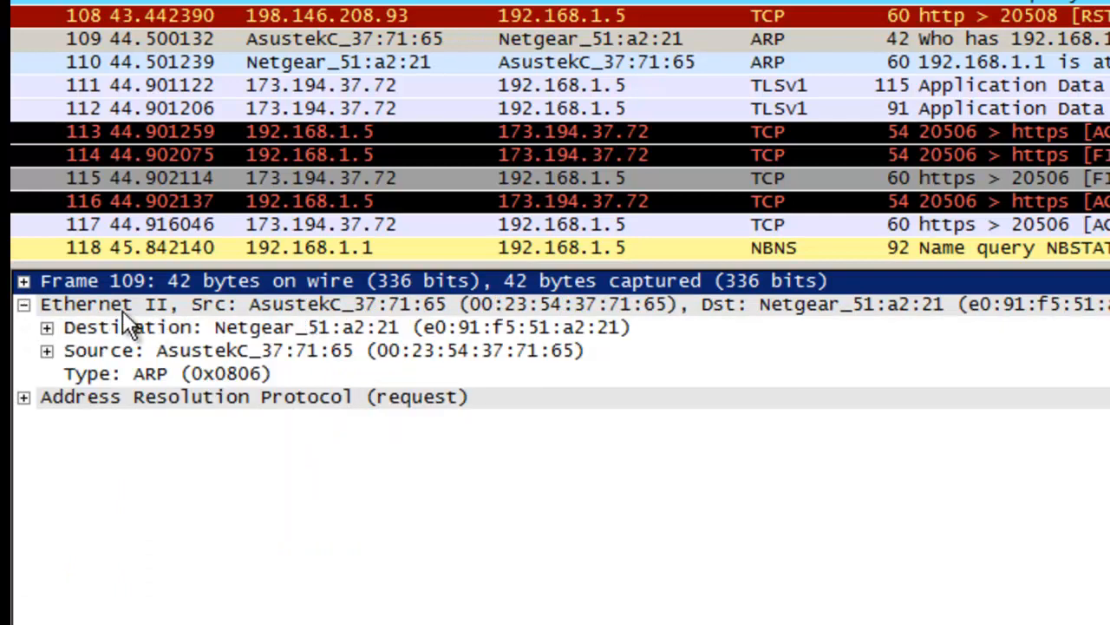
mouse_move(79, 373)
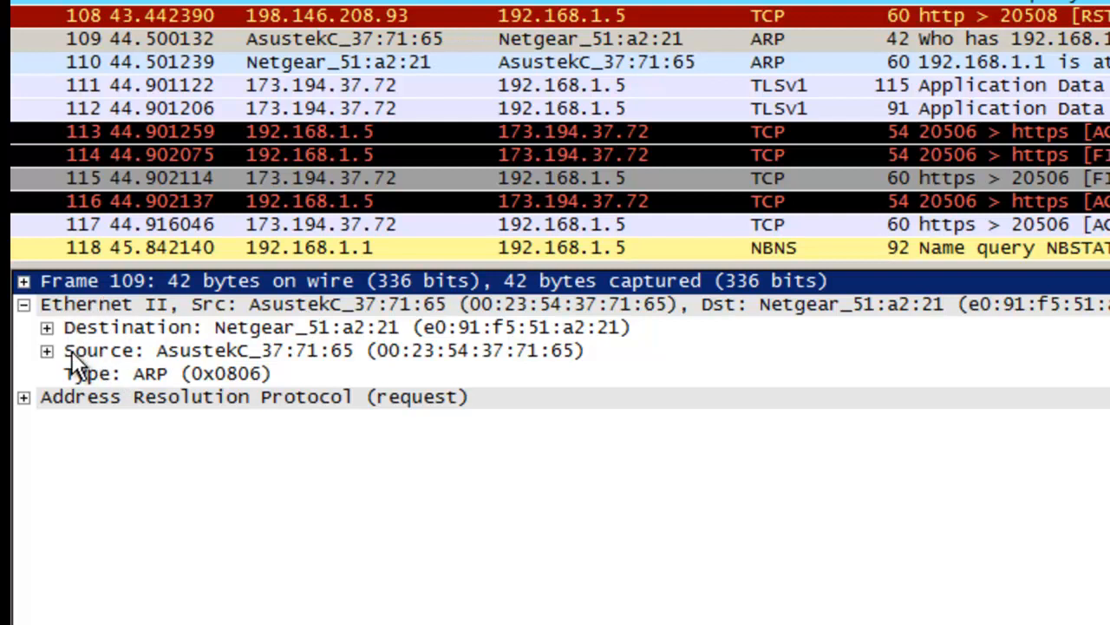
click(47, 326)
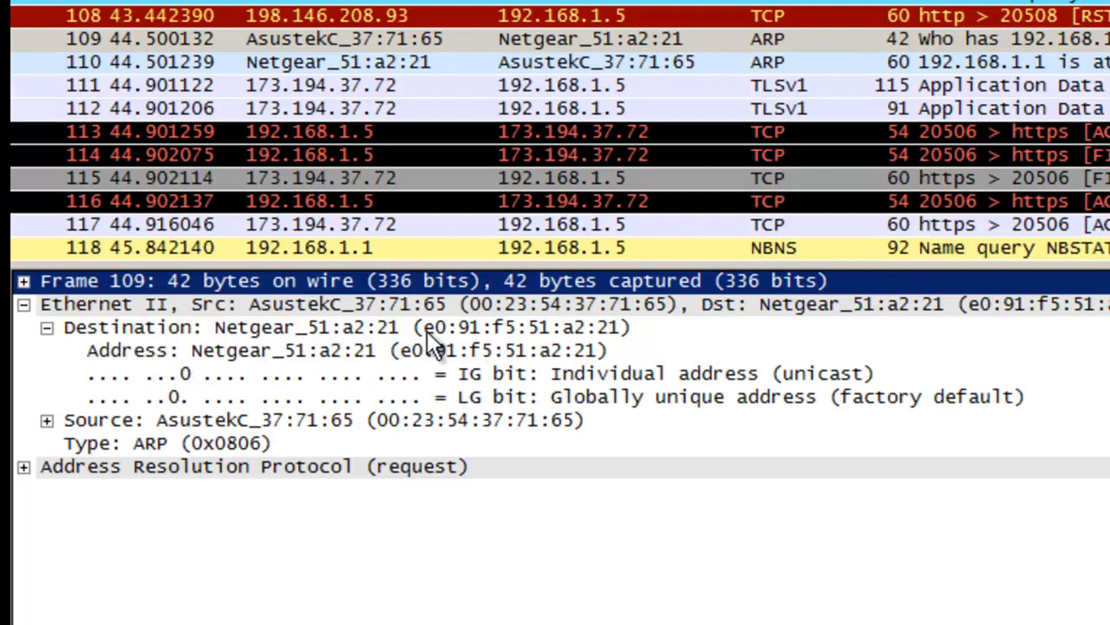
mouse_move(465, 338)
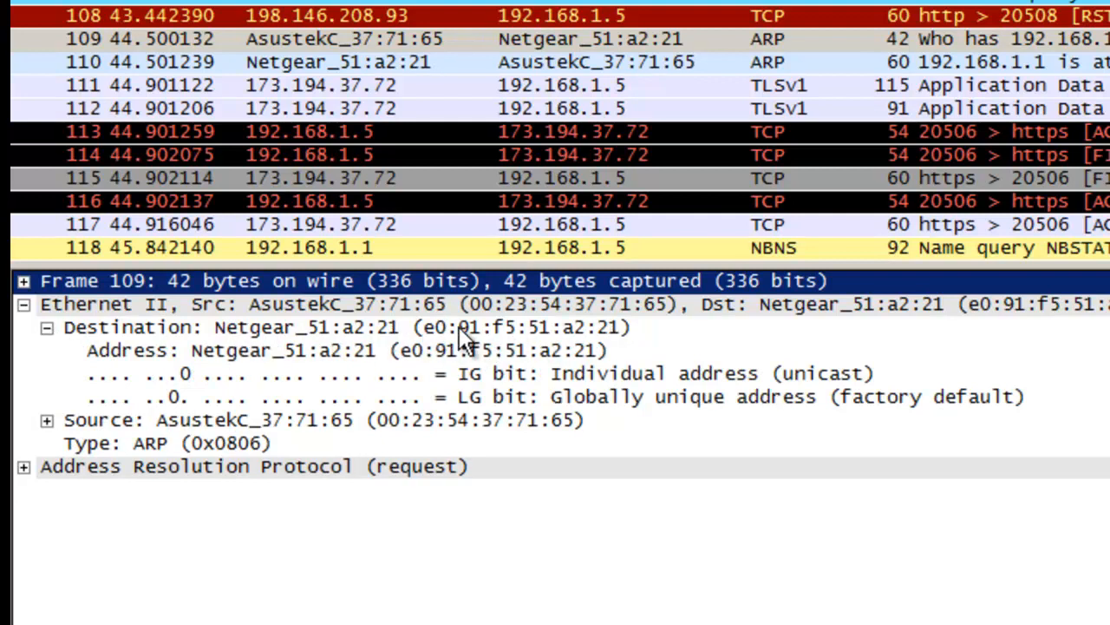
mouse_move(407, 338)
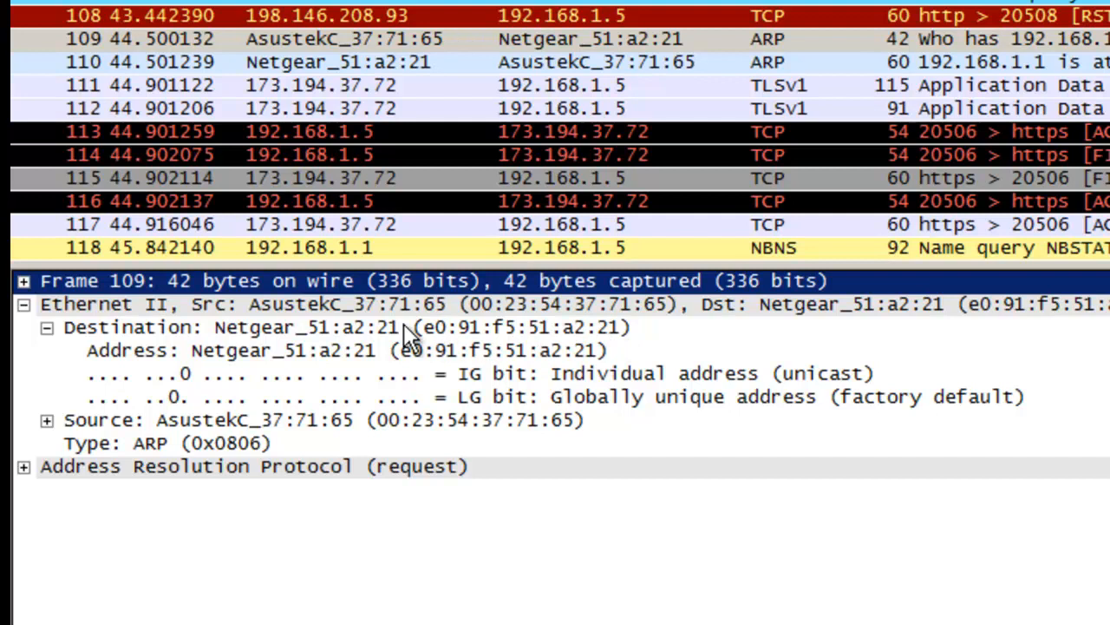
mouse_move(308, 359)
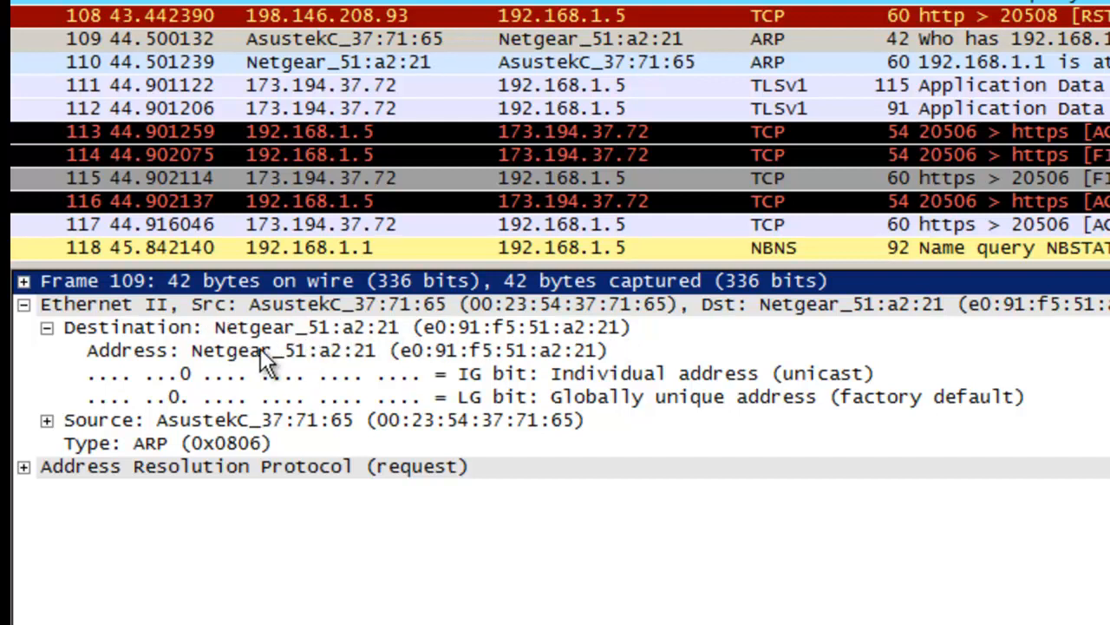
mouse_move(451, 359)
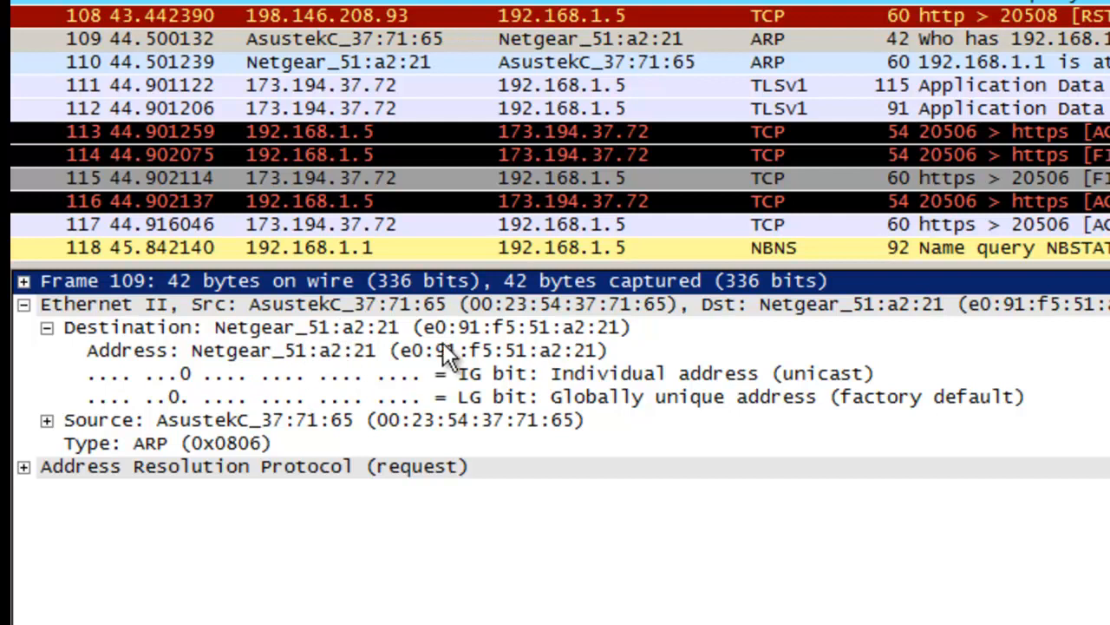
mouse_move(494, 356)
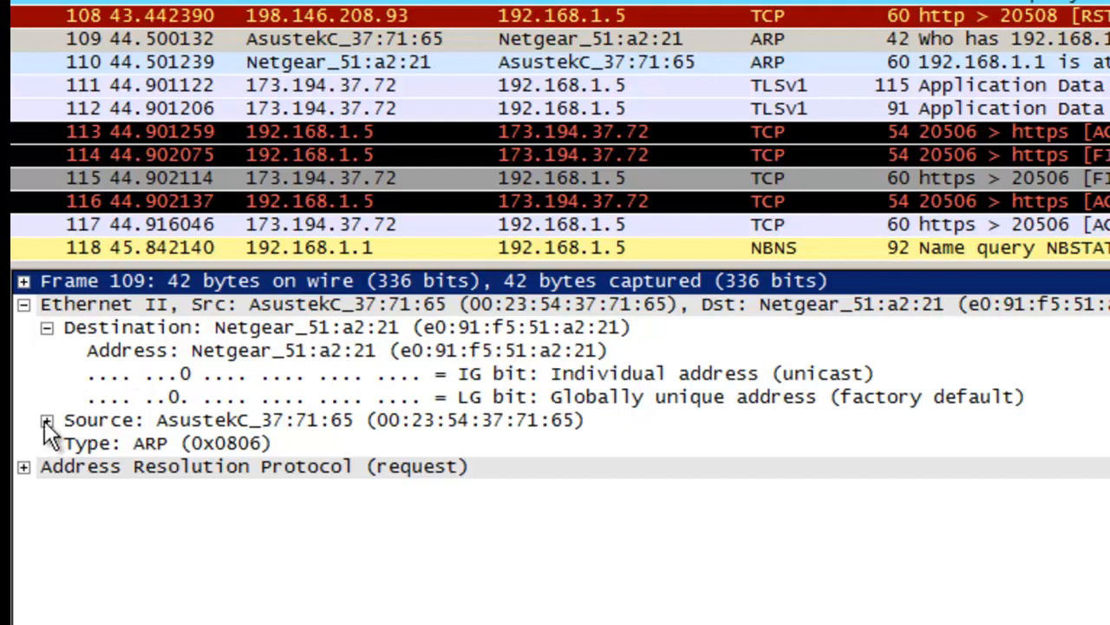
click(47, 418)
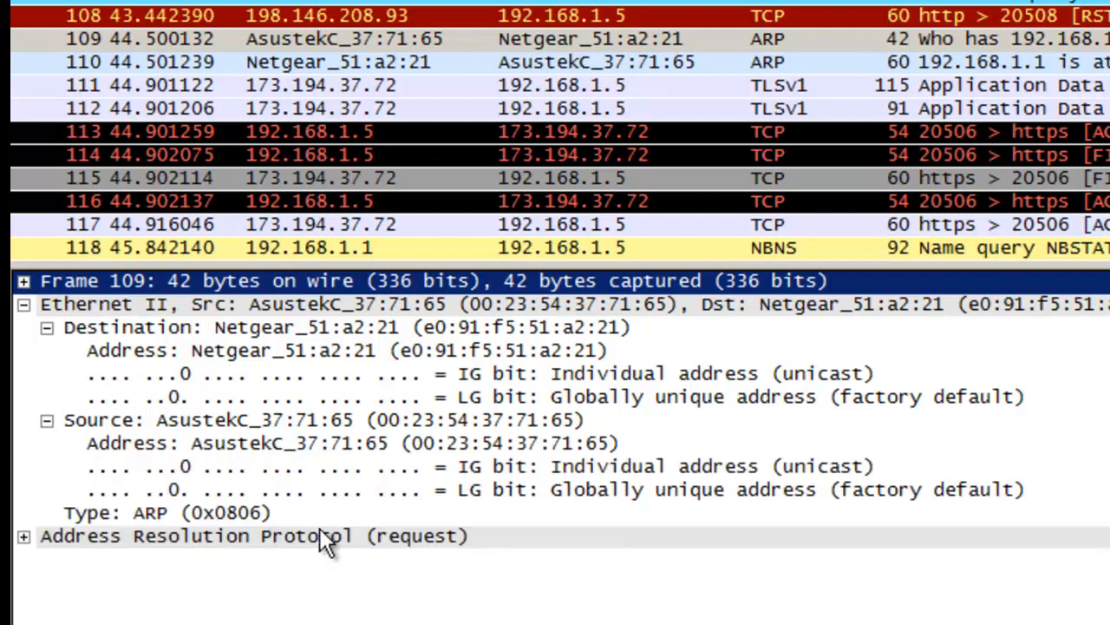
scroll(down, 3)
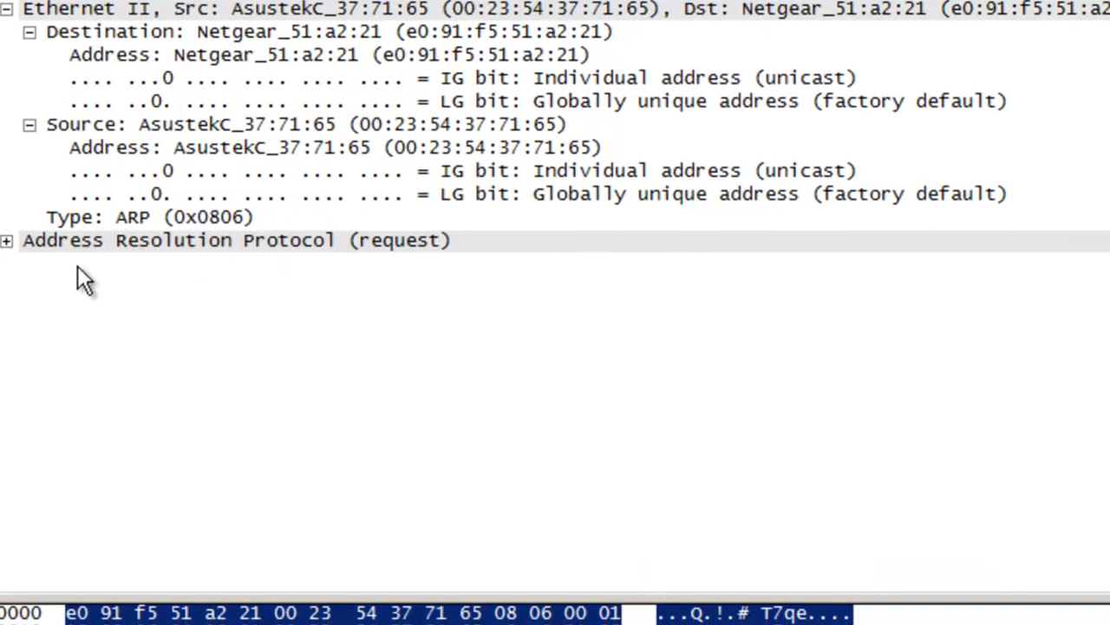
- Expand the ARP request fields showing 192.168.1.5 asking for 192.168.1.1
click(7, 239)
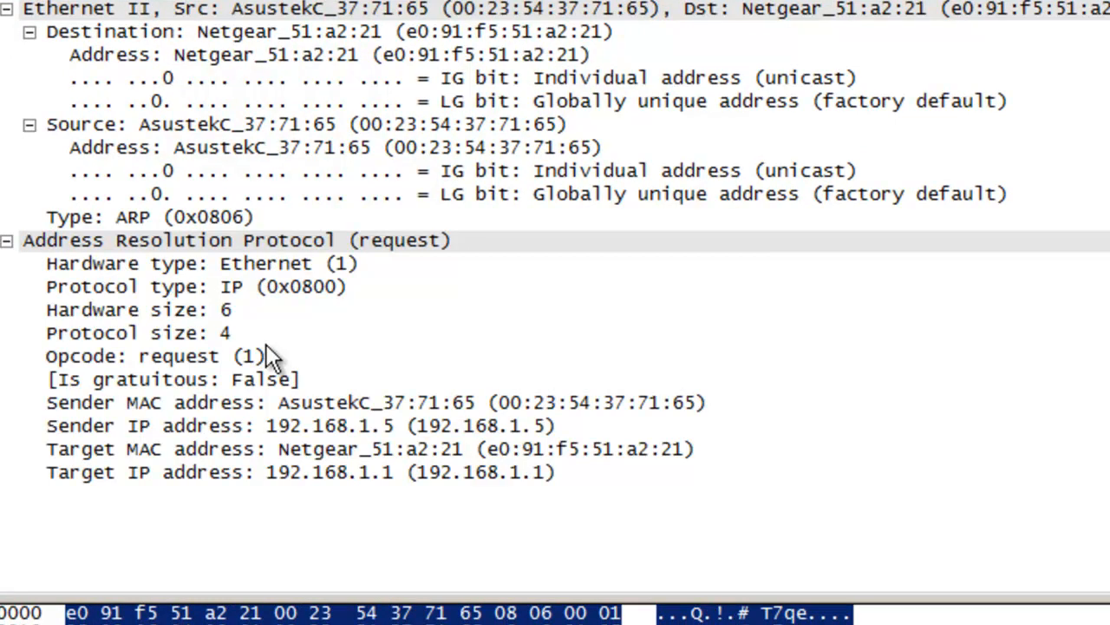
mouse_move(368, 270)
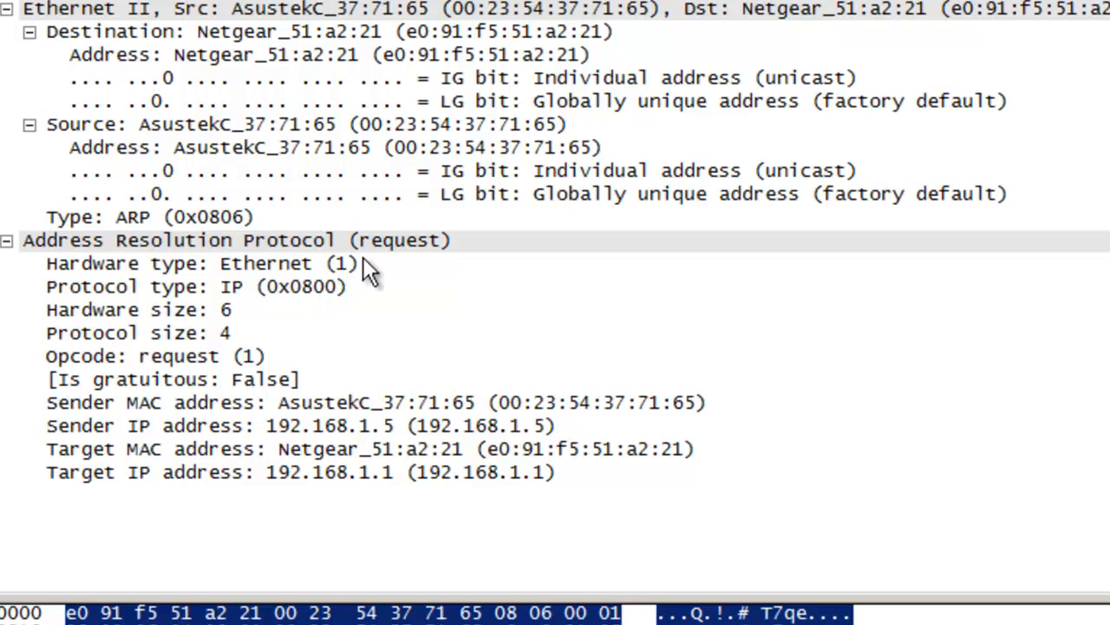
mouse_move(397, 368)
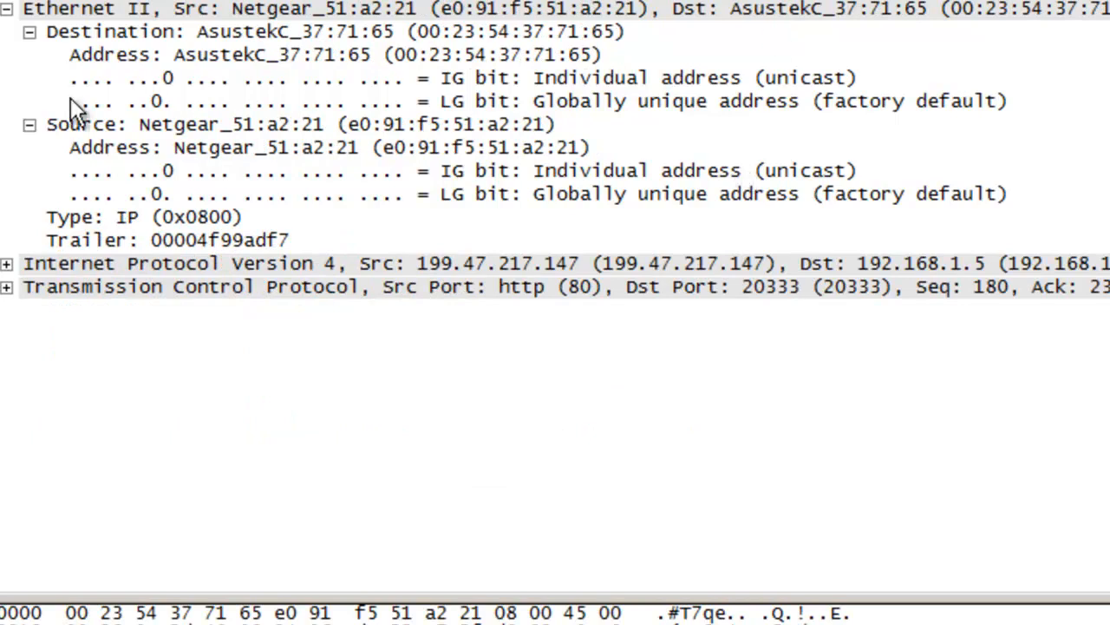
mouse_move(44, 61)
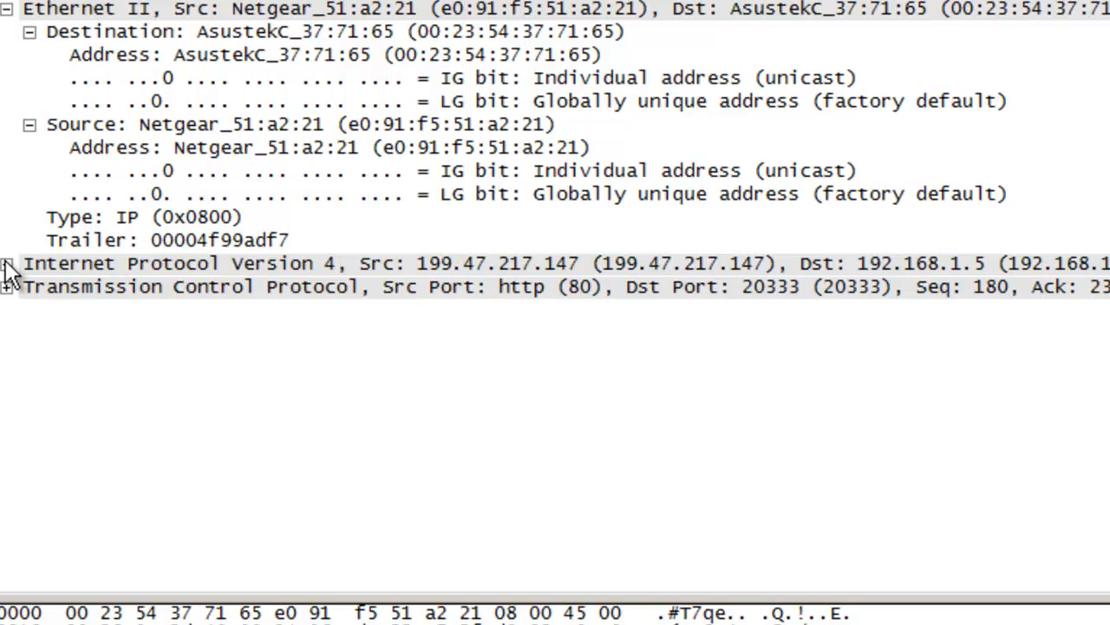
- Expand the IPv4 header details of frame 13 from 199.47.217.147
click(7, 263)
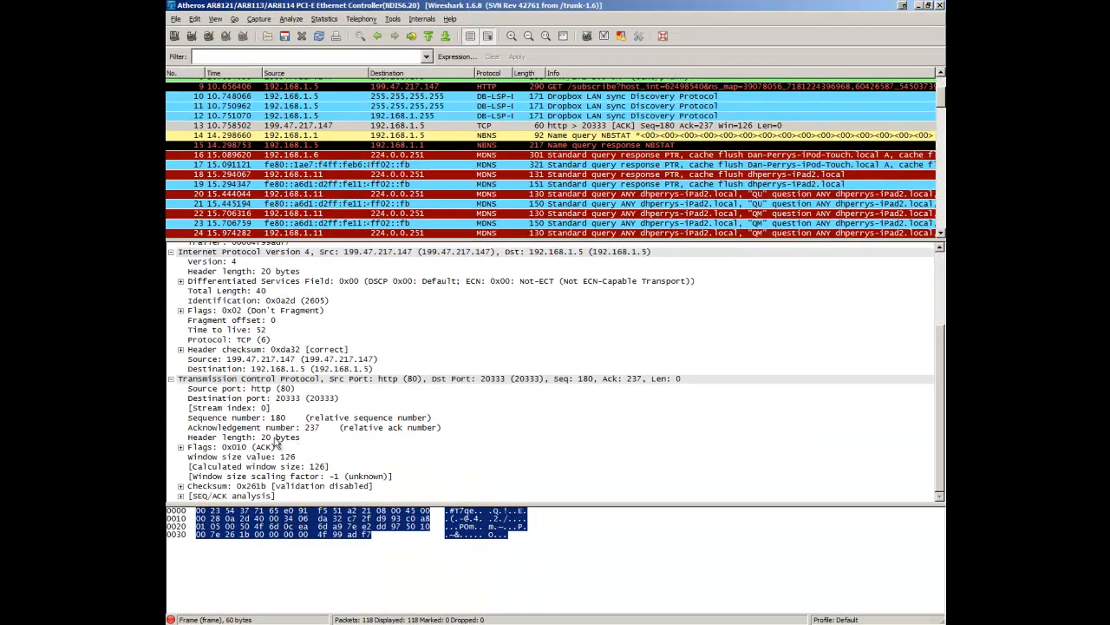
mouse_move(260, 417)
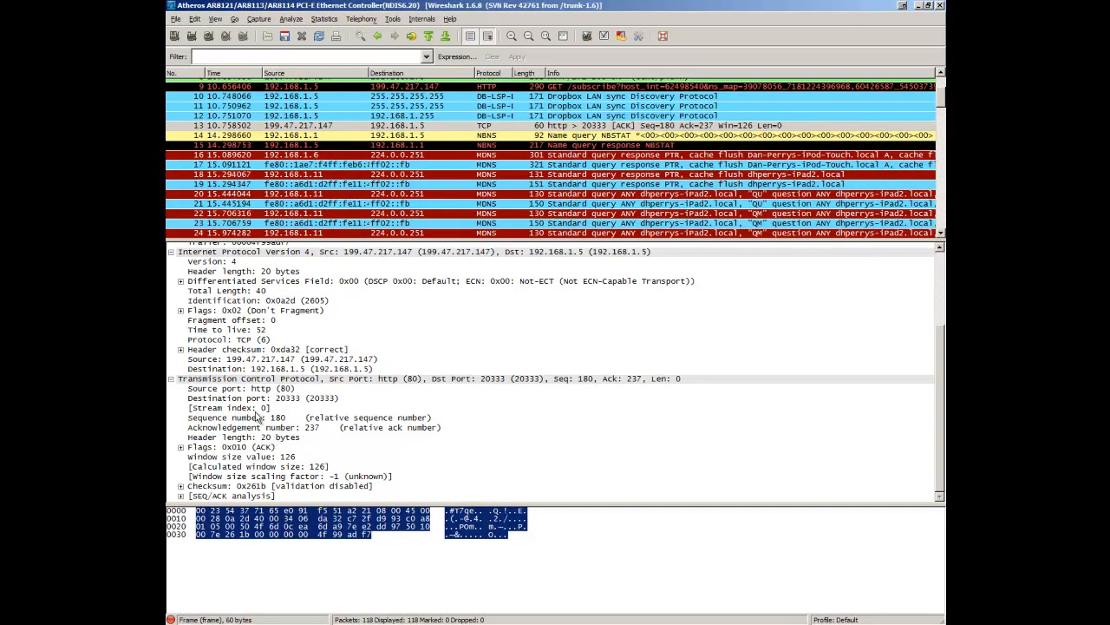
mouse_move(361, 391)
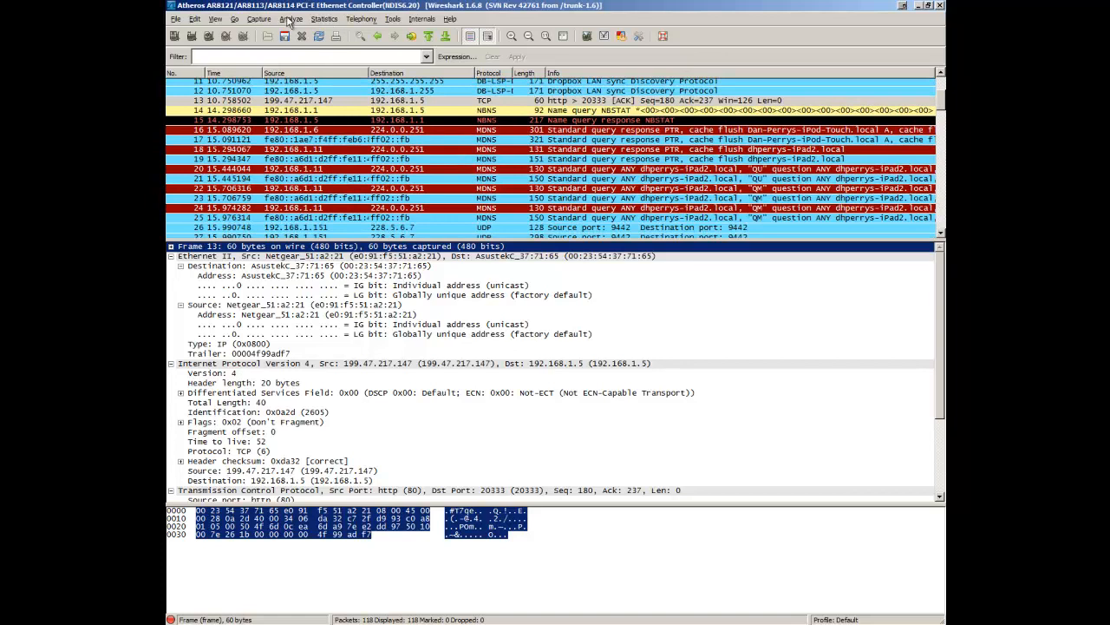
- Look through the Analyze menu, then reach the Statistics menu for TCP conversations
click(291, 18)
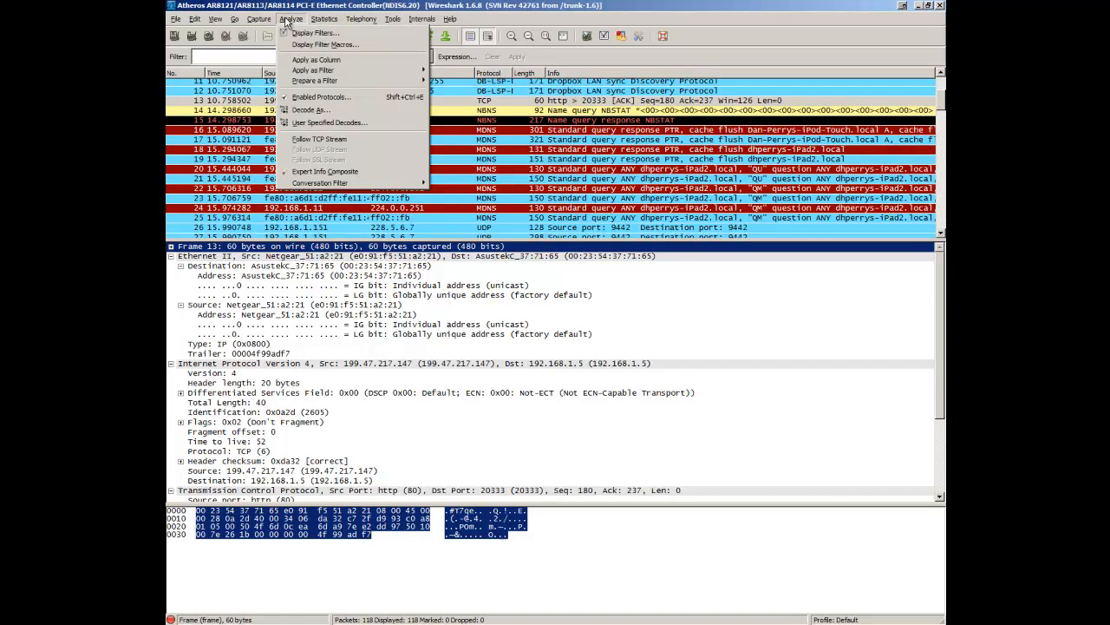
mouse_move(312, 69)
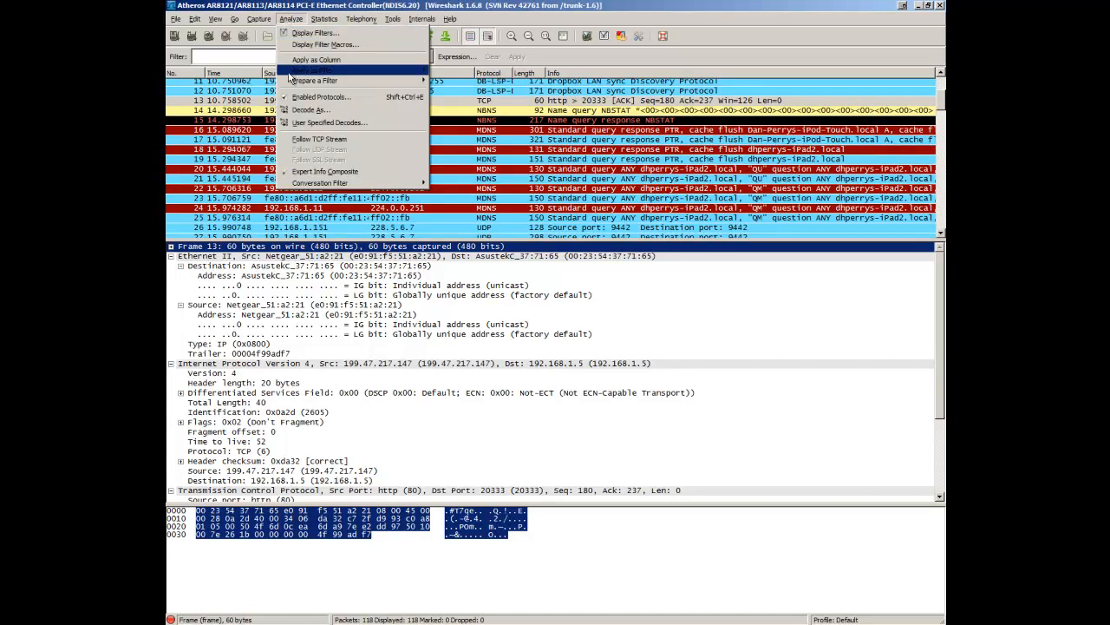
mouse_move(319, 139)
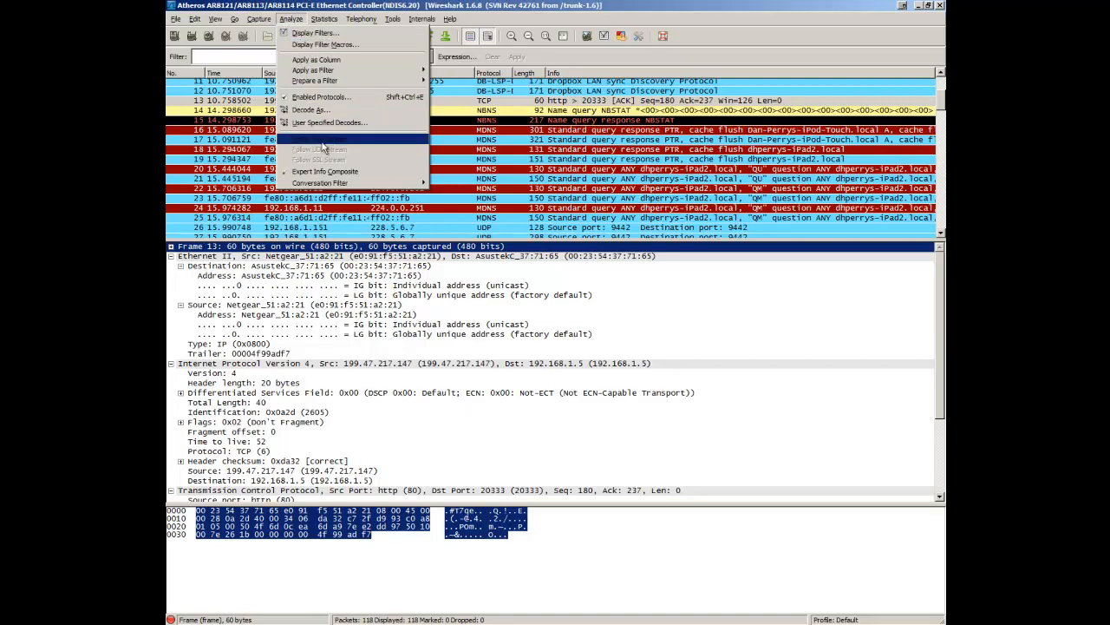
mouse_move(320, 184)
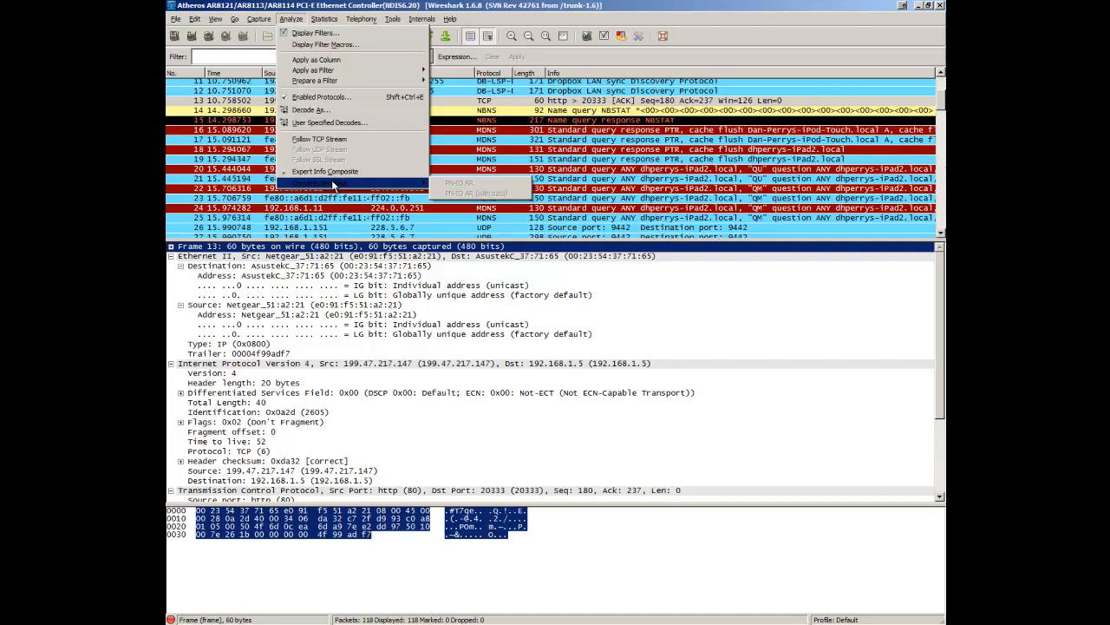
click(322, 18)
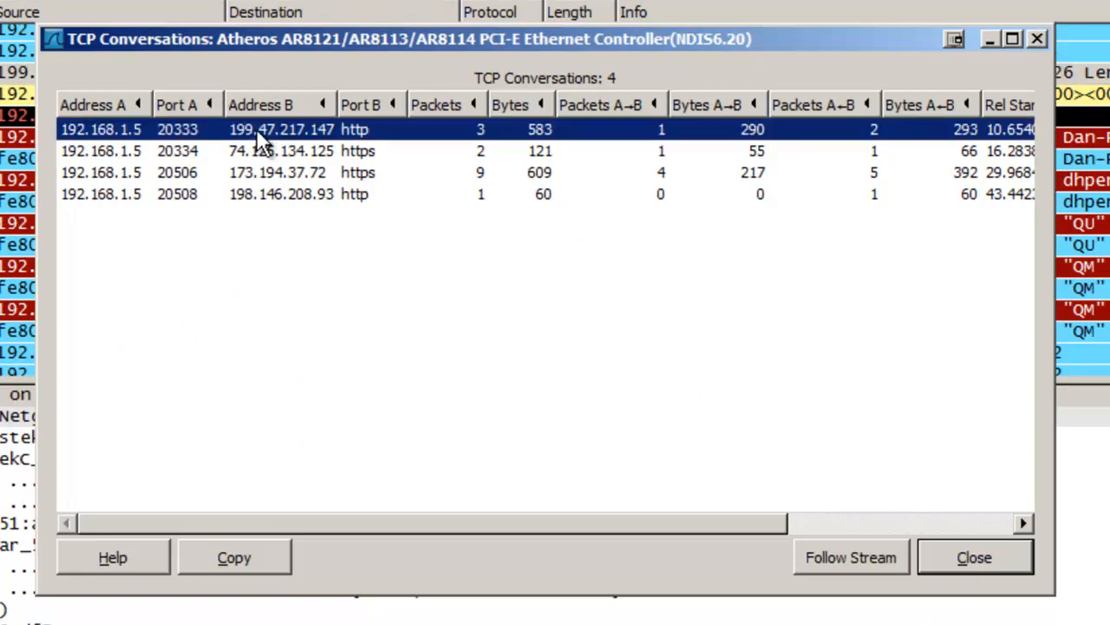
- Bring up filter actions for the 192.168.1.5:20333 to 199.47.217.147 conversation
right_click(261, 129)
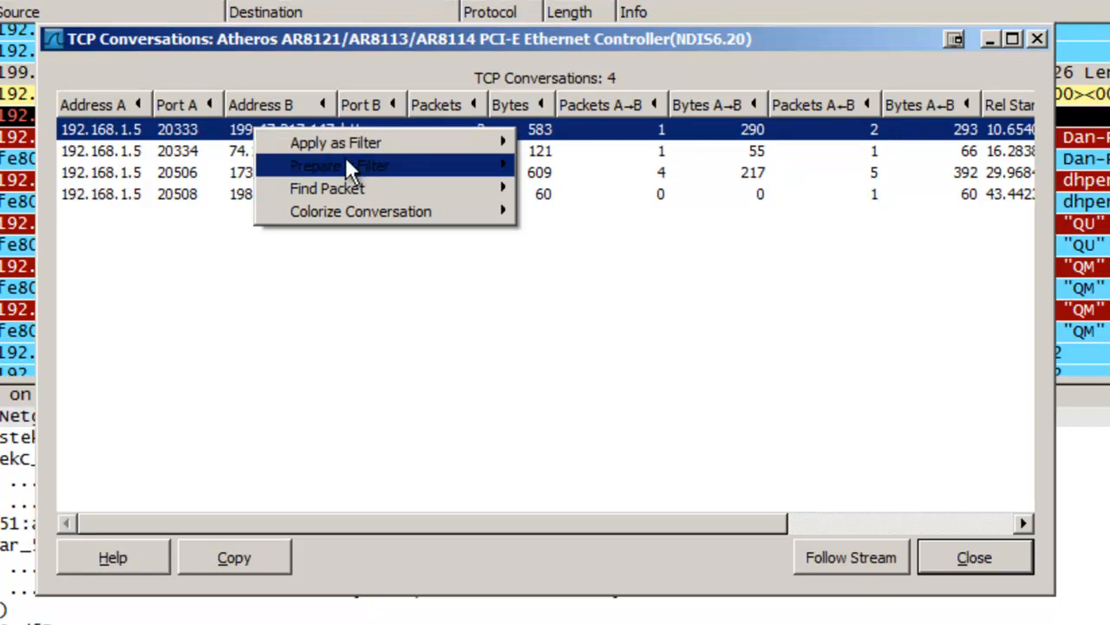
mouse_move(337, 142)
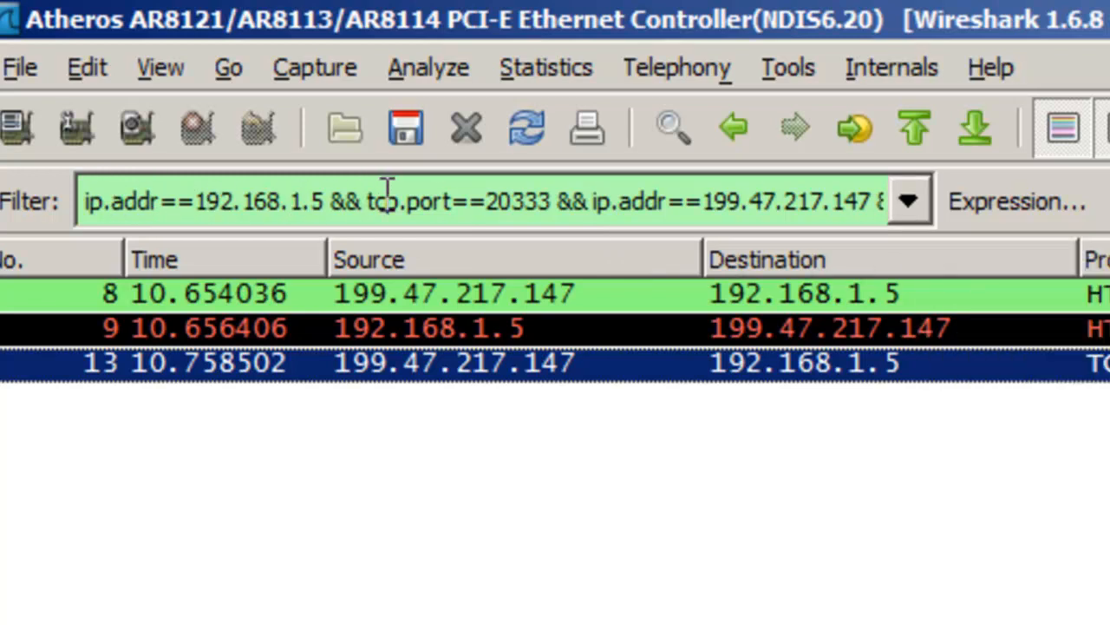
mouse_move(412, 217)
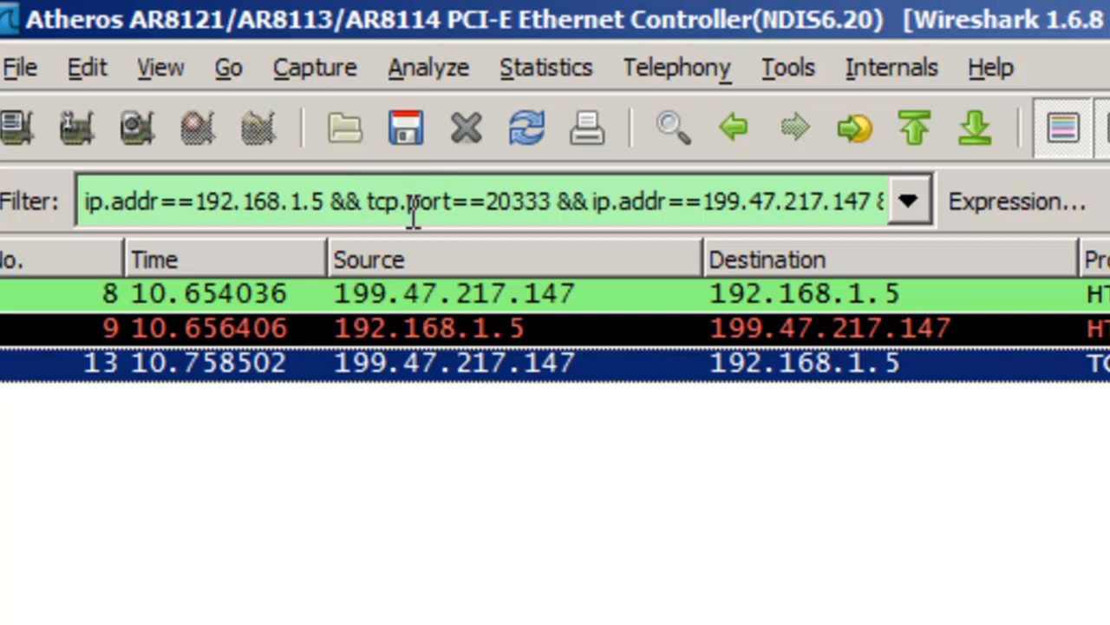
mouse_move(104, 201)
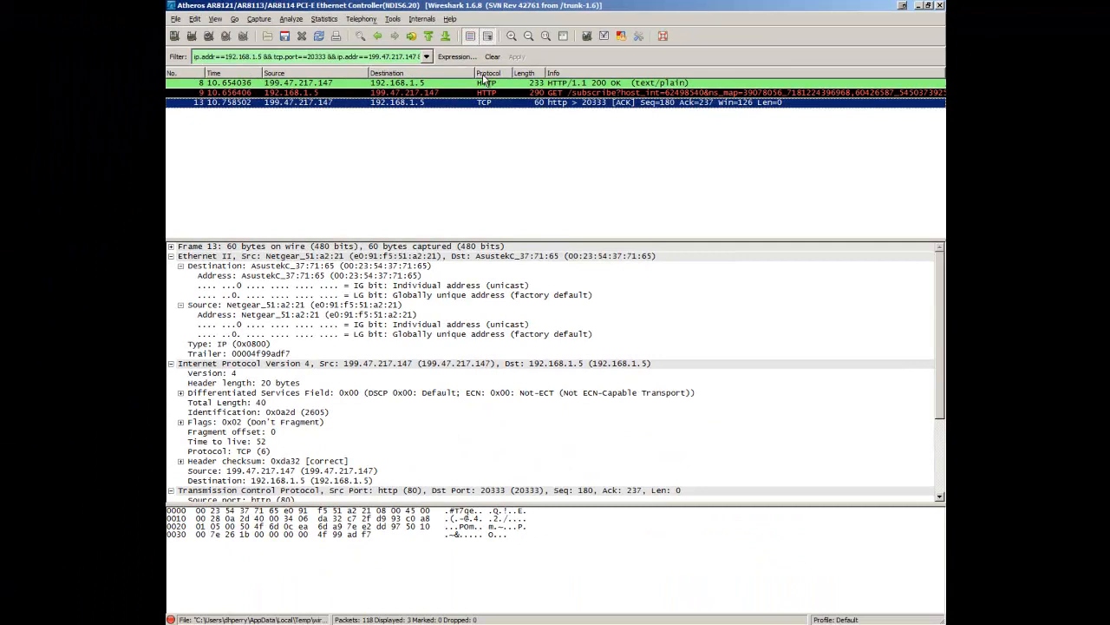
- Clear the conversation filter so all captured packets show again
click(492, 56)
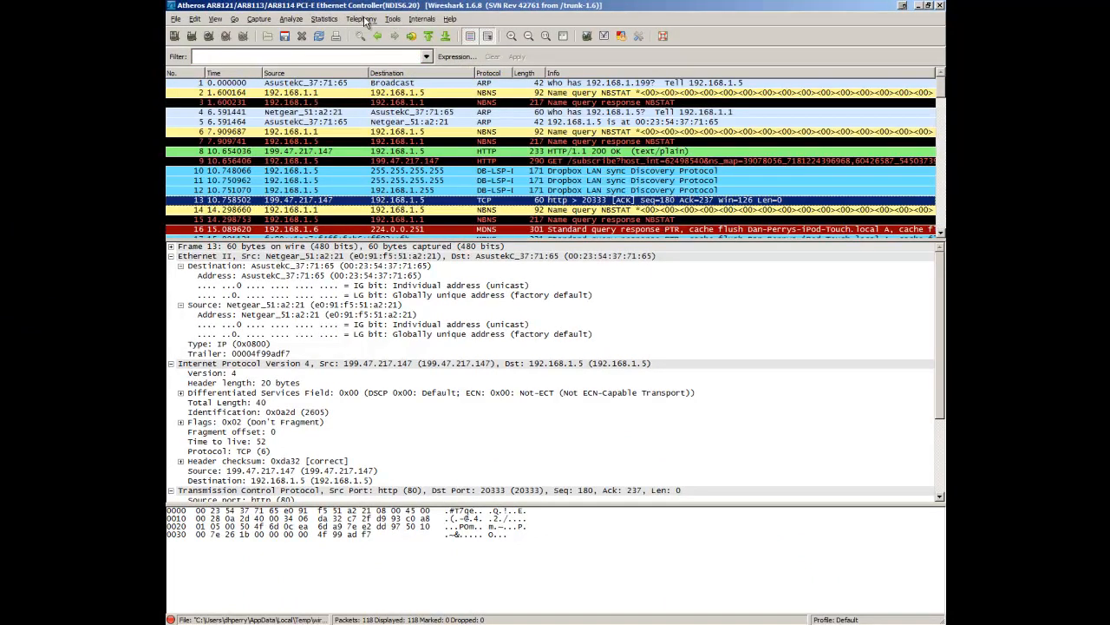
click(324, 17)
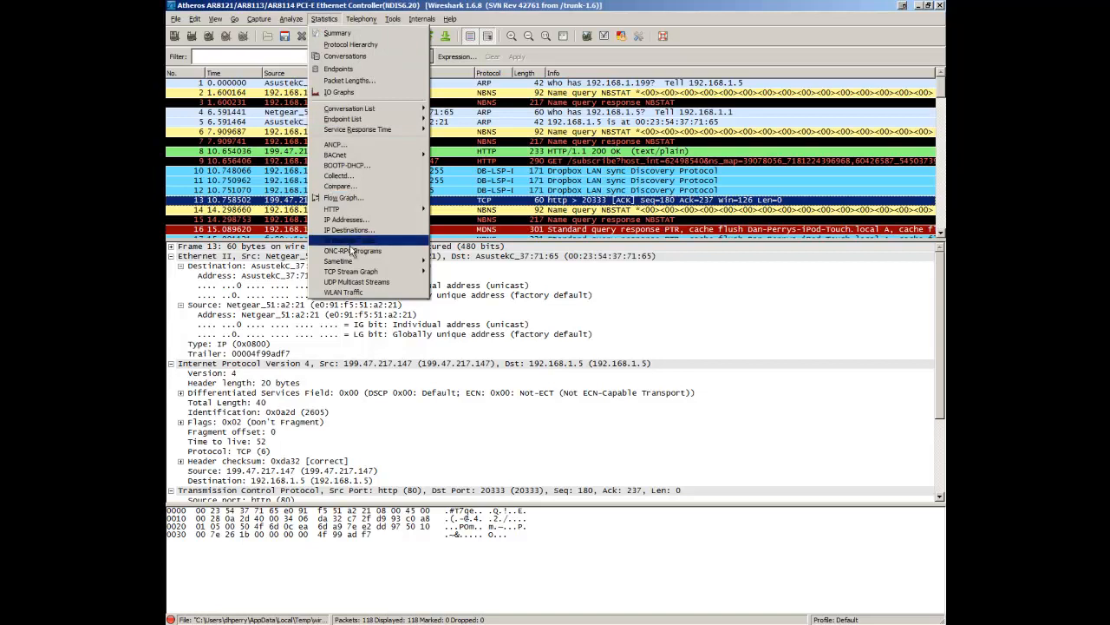
click(361, 17)
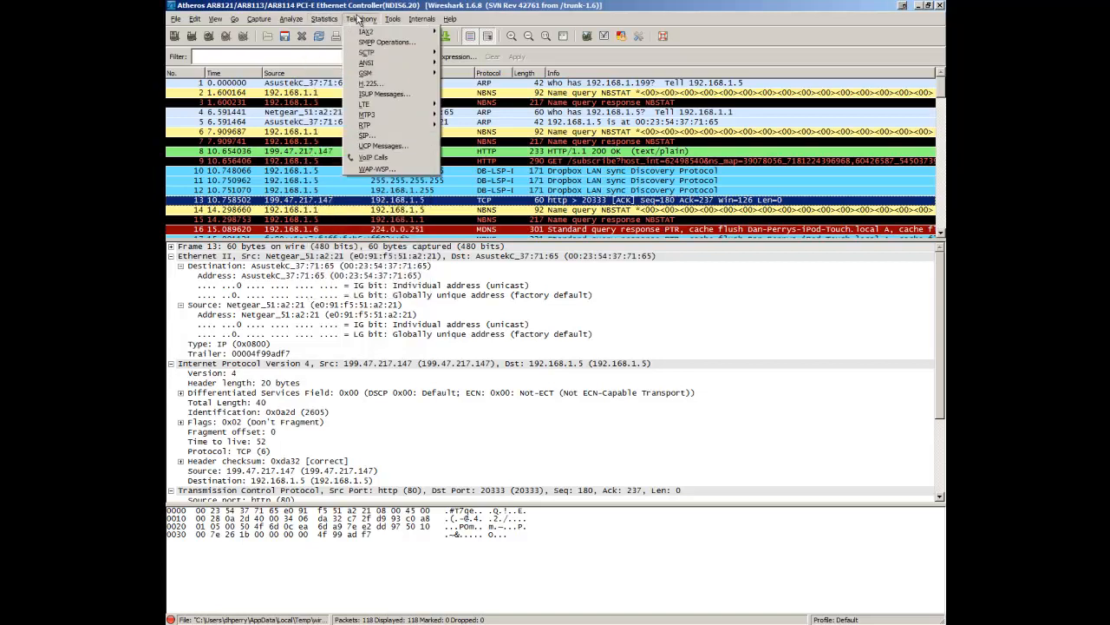
click(392, 18)
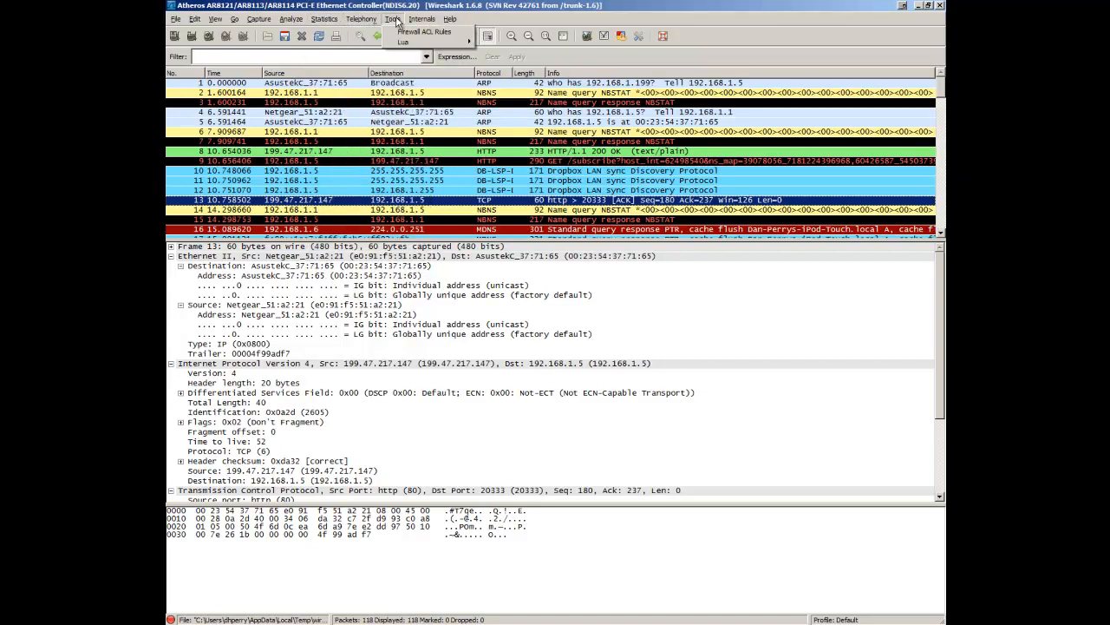
click(256, 18)
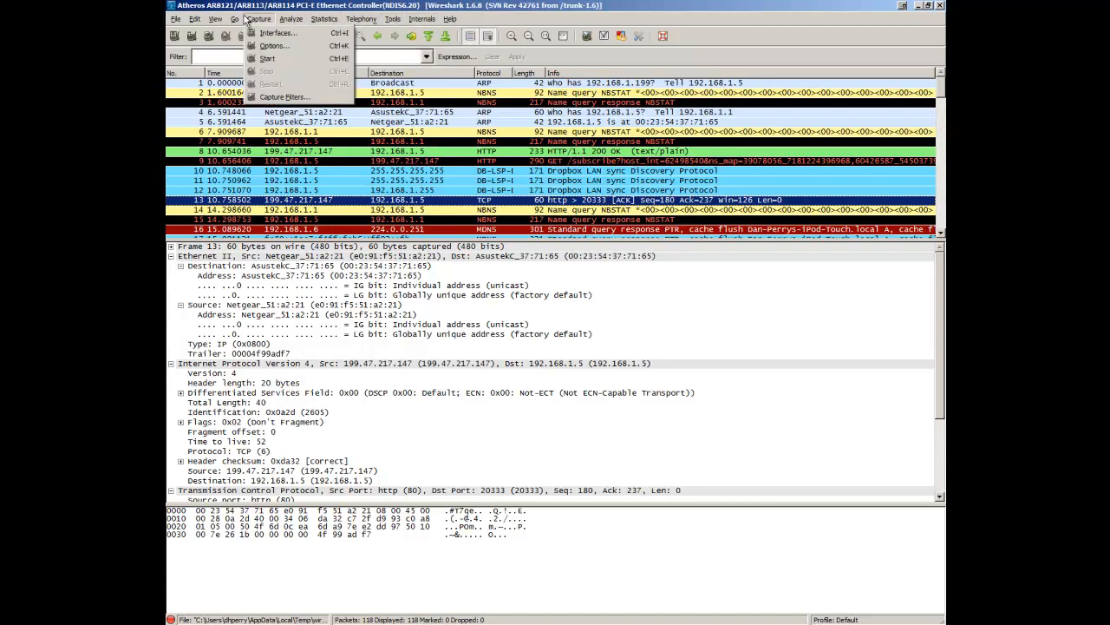
click(194, 17)
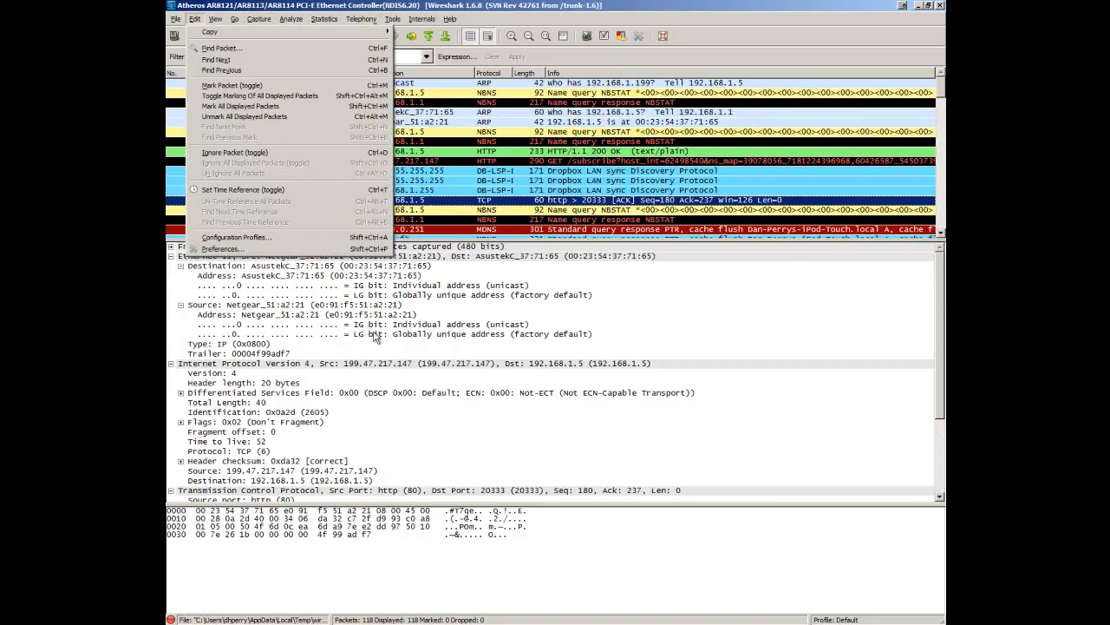
mouse_move(406, 376)
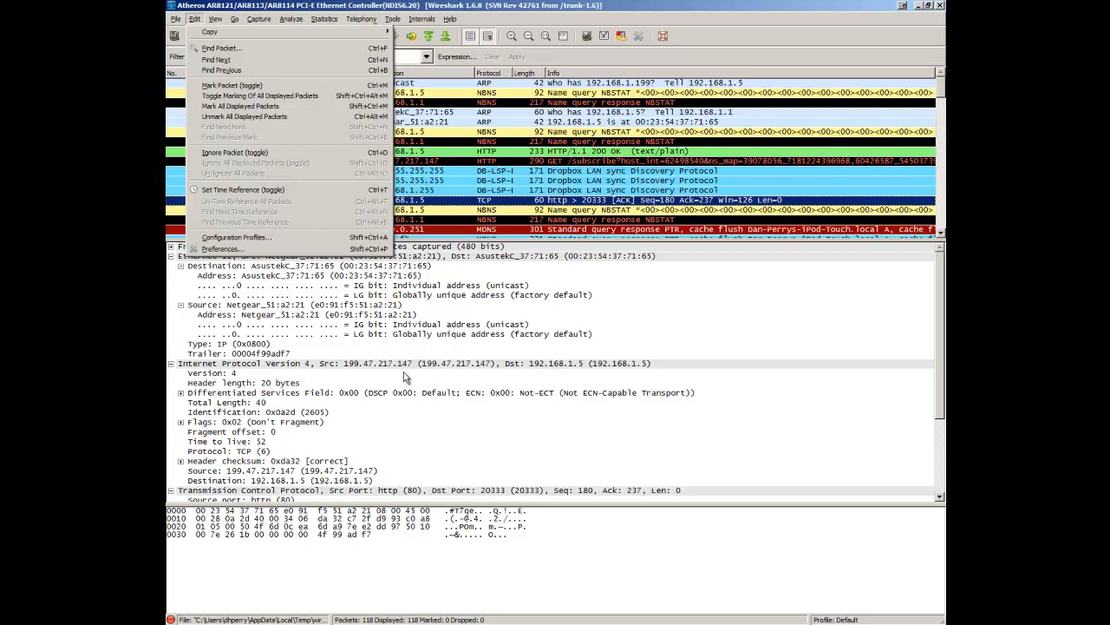